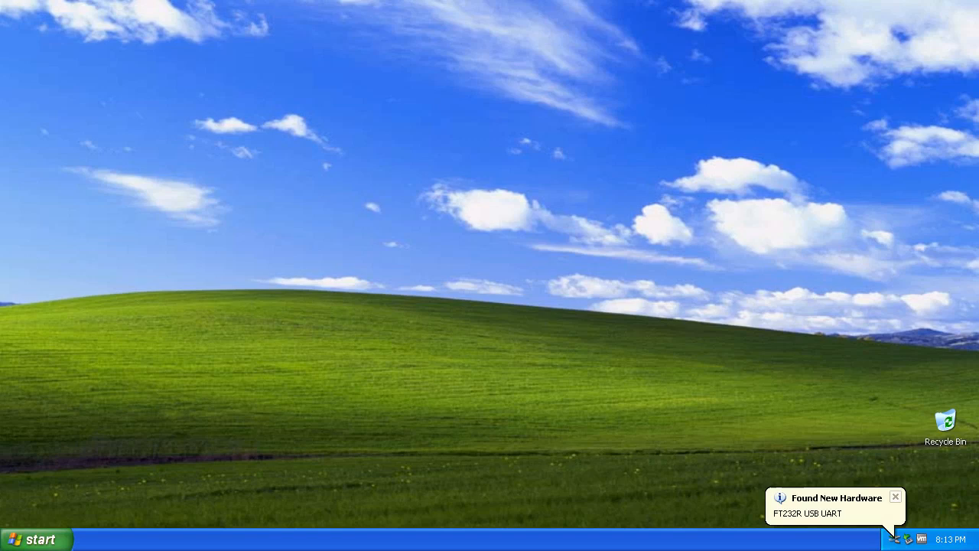
pyautogui.moveTo(841, 509)
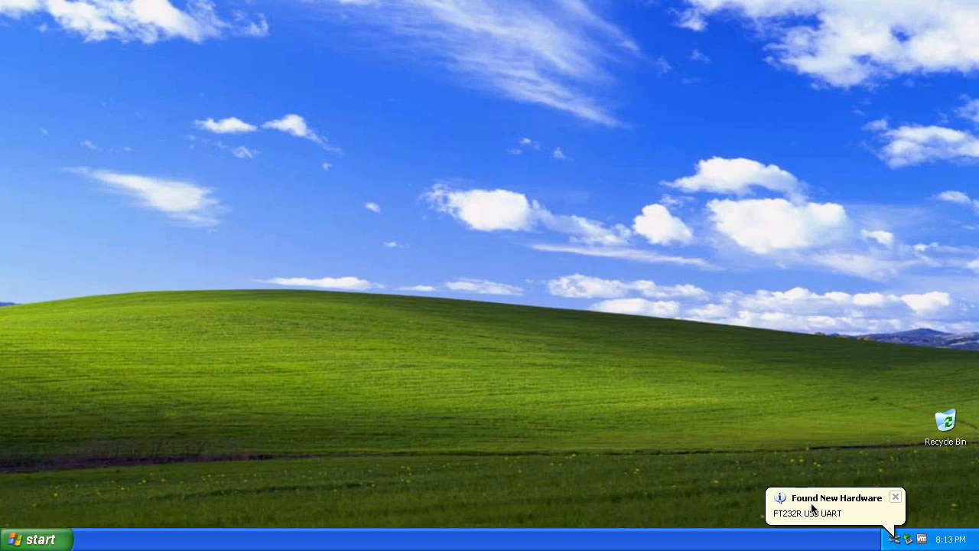
# - Install drivers automatically for the FT232R USB UART, then for the USB Serial Port
pyautogui.click(833, 498)
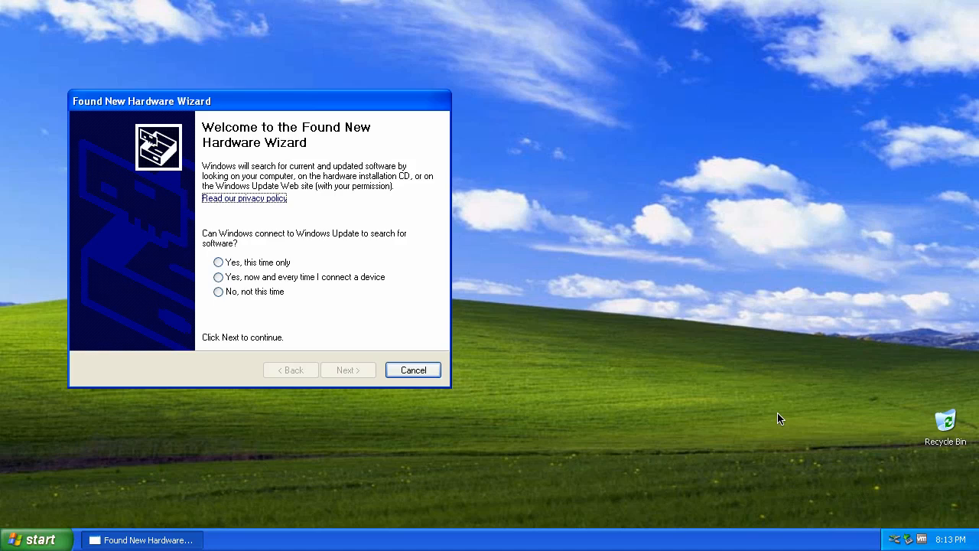
pyautogui.moveTo(213, 275)
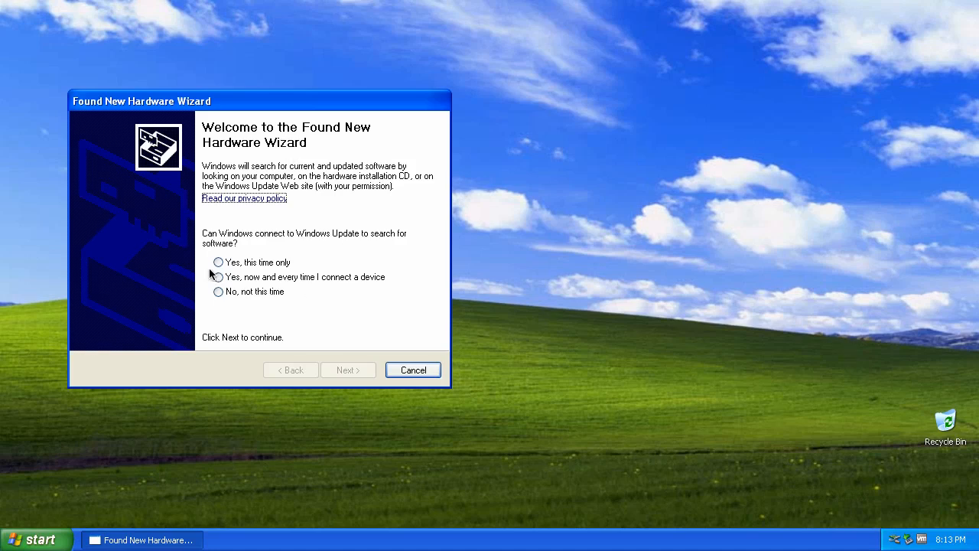
pyautogui.click(218, 261)
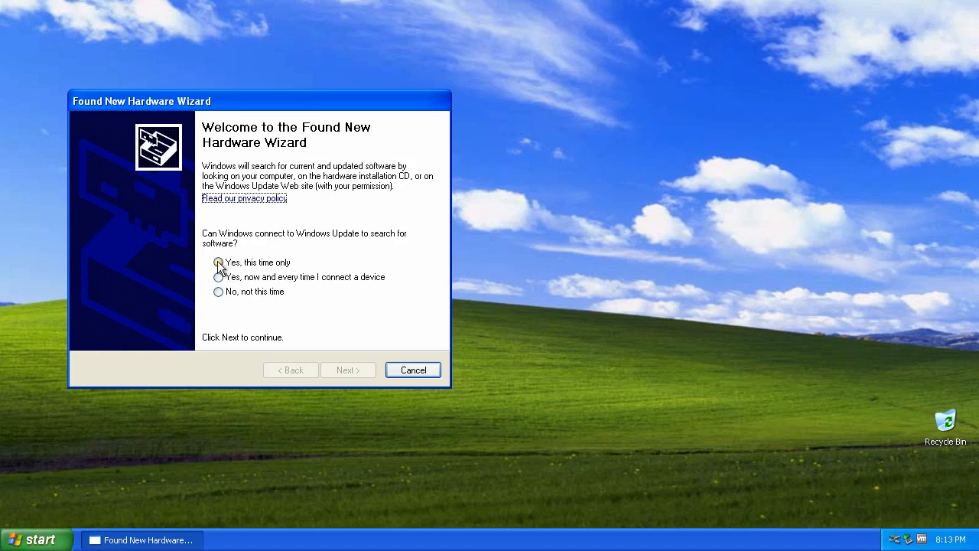
pyautogui.click(347, 370)
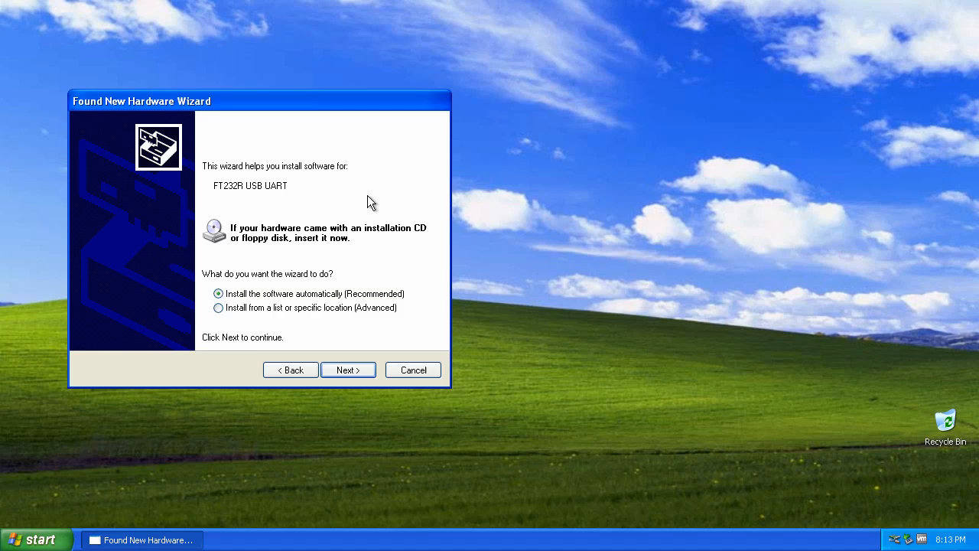
pyautogui.moveTo(348, 386)
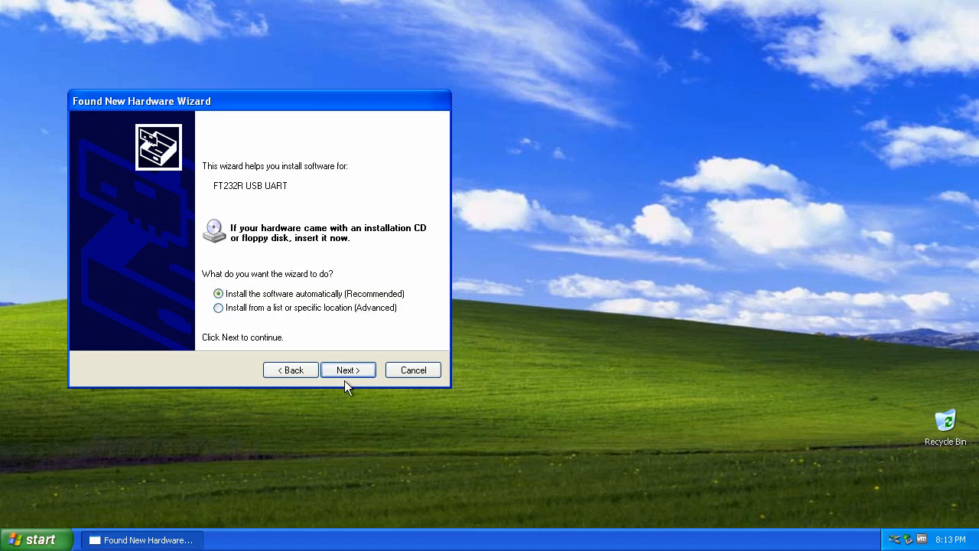
pyautogui.click(348, 369)
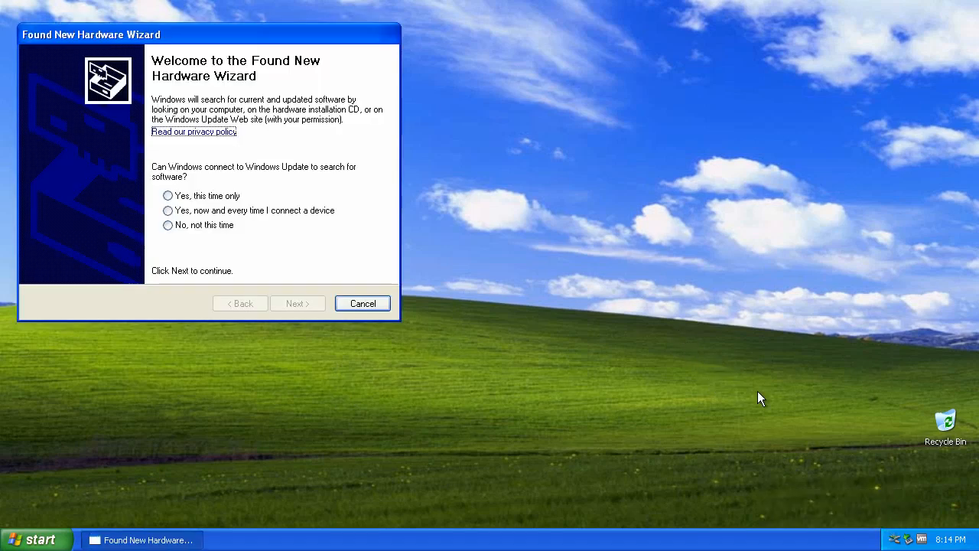
pyautogui.click(297, 303)
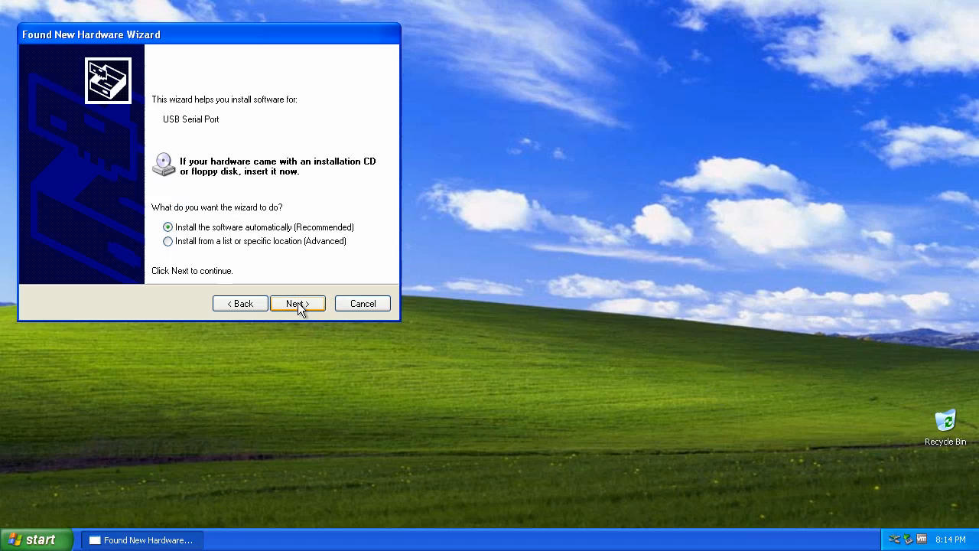
pyautogui.click(297, 303)
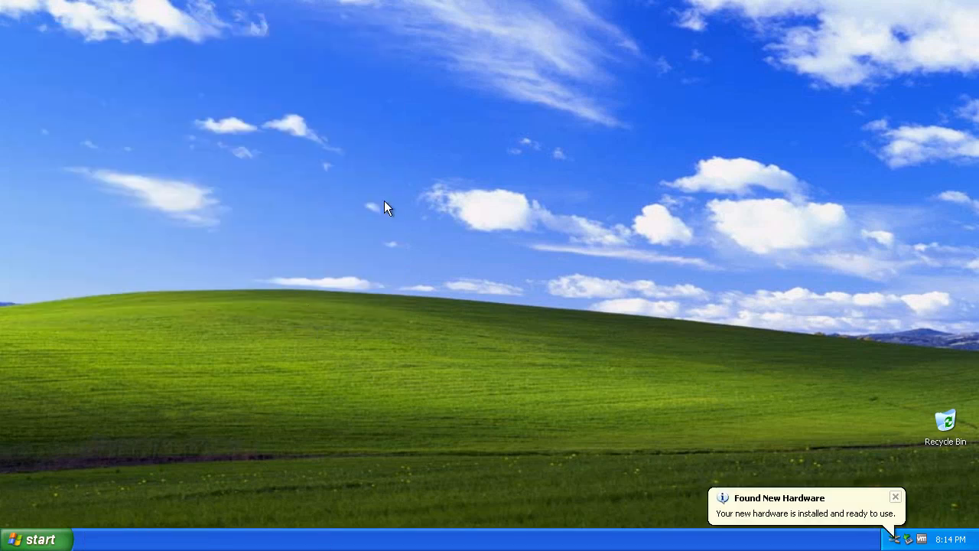
pyautogui.moveTo(813, 514)
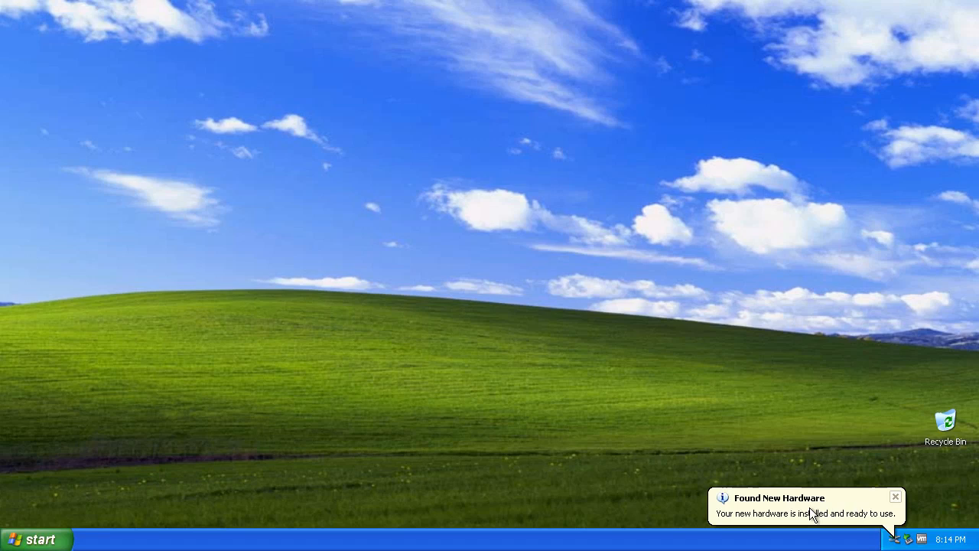
pyautogui.moveTo(514, 468)
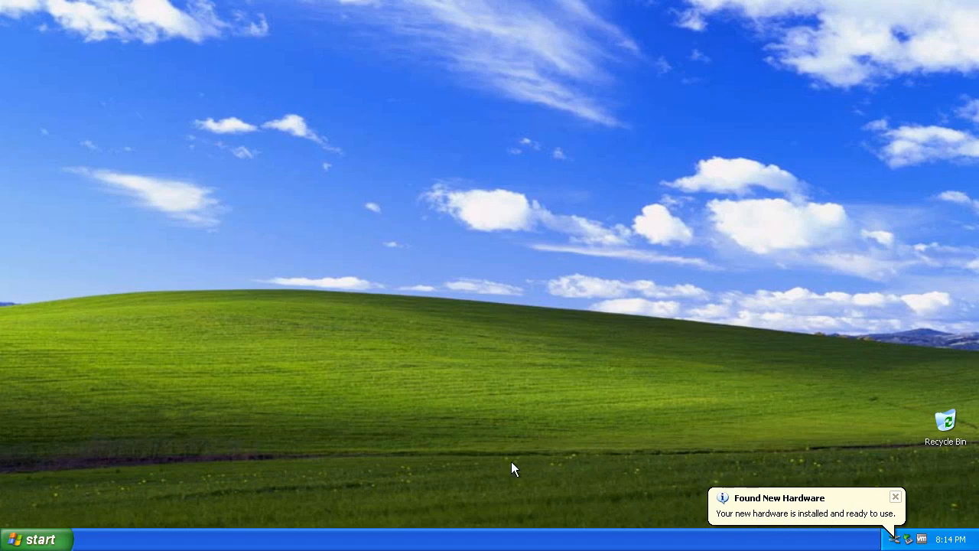
# - Launch Internet Explorer, search Google for 'DV Dongle' and open dvdongle.com
pyautogui.click(34, 538)
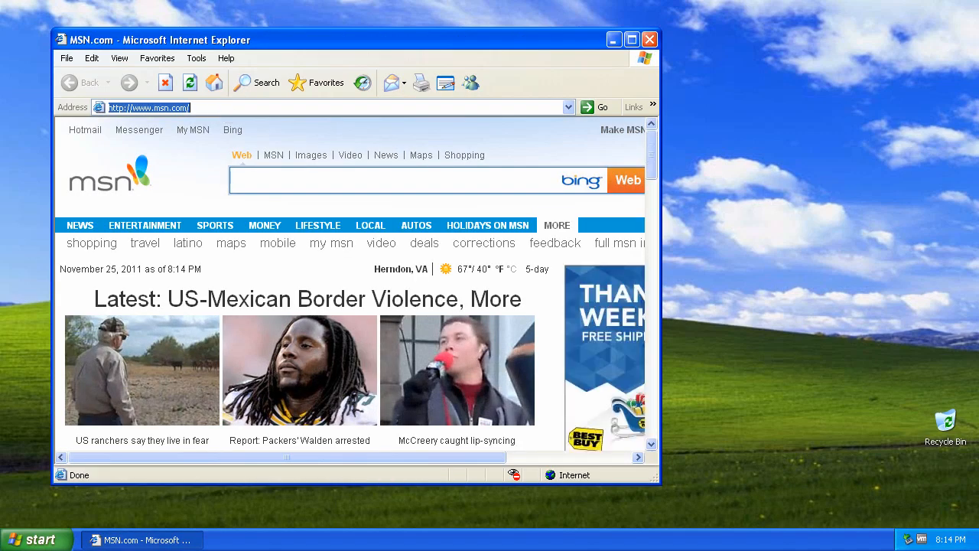
pyautogui.write('www.google')
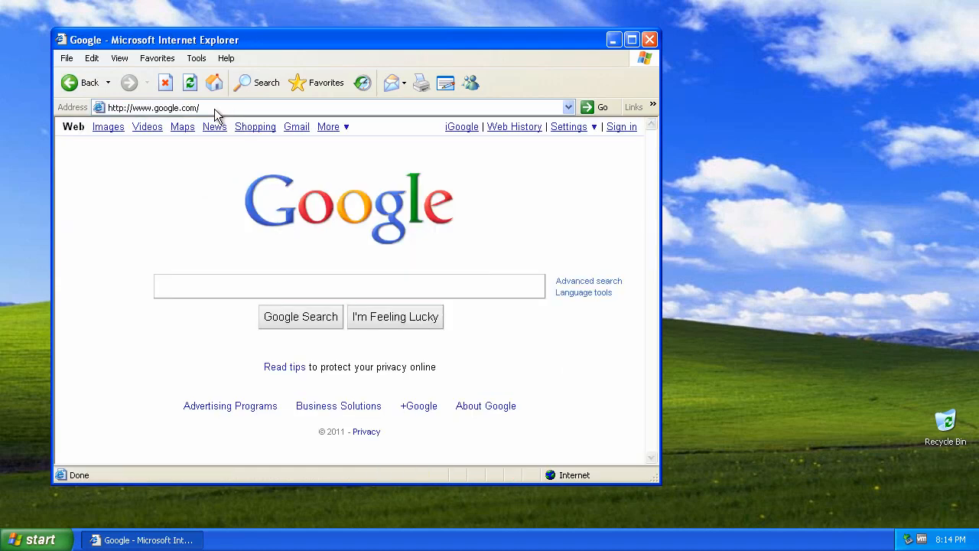
pyautogui.write('DV Dongl')
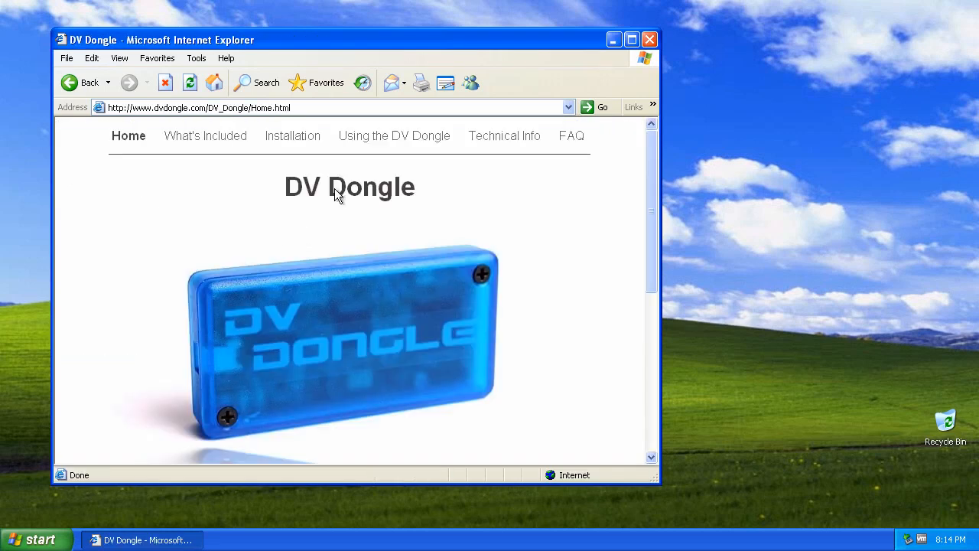
pyautogui.moveTo(339, 217)
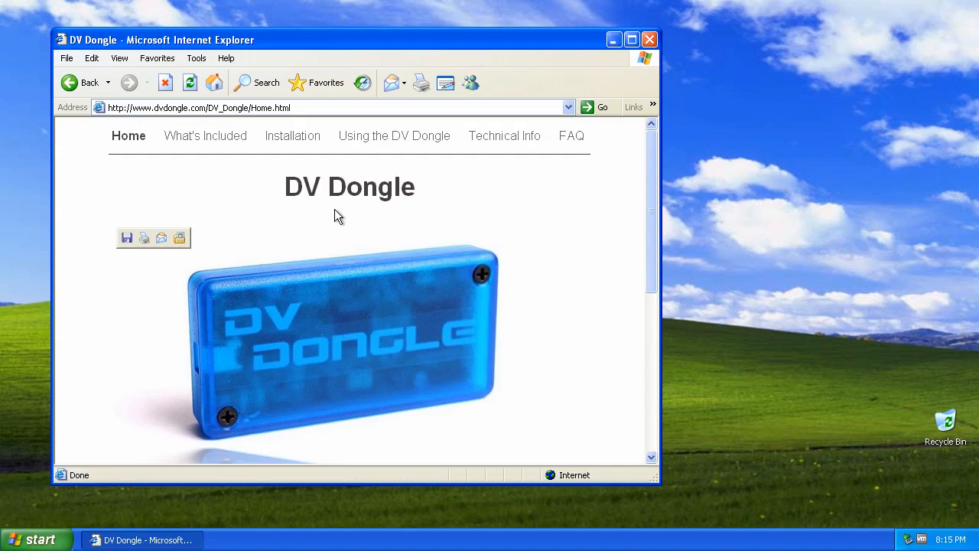
pyautogui.moveTo(291, 136)
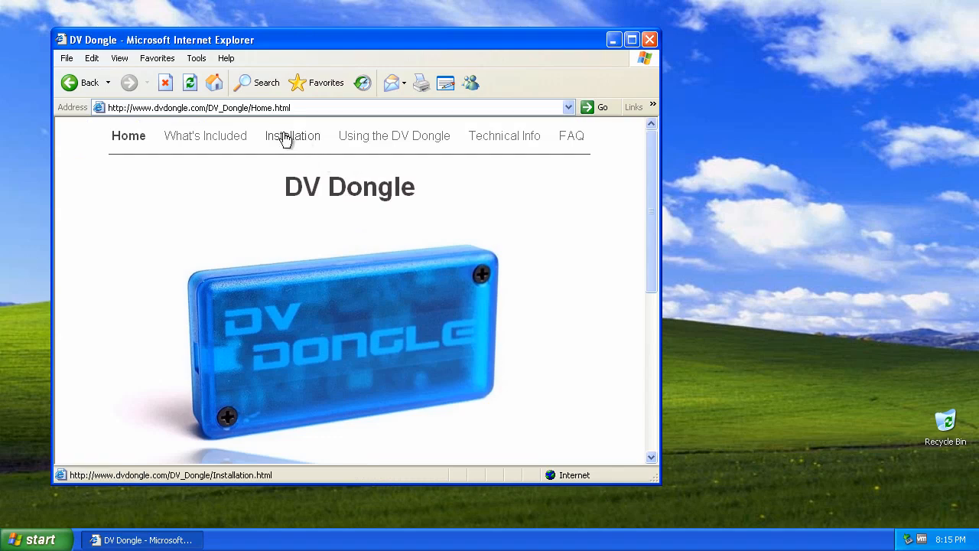
# - Open the Installation page and scroll to step 8 about downloading DVTool
pyautogui.click(292, 135)
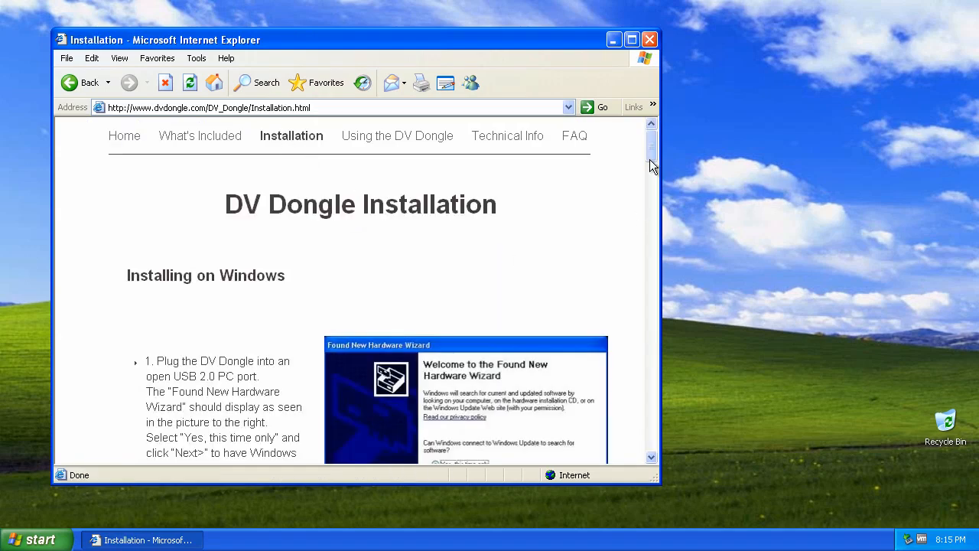
pyautogui.scroll(-3)
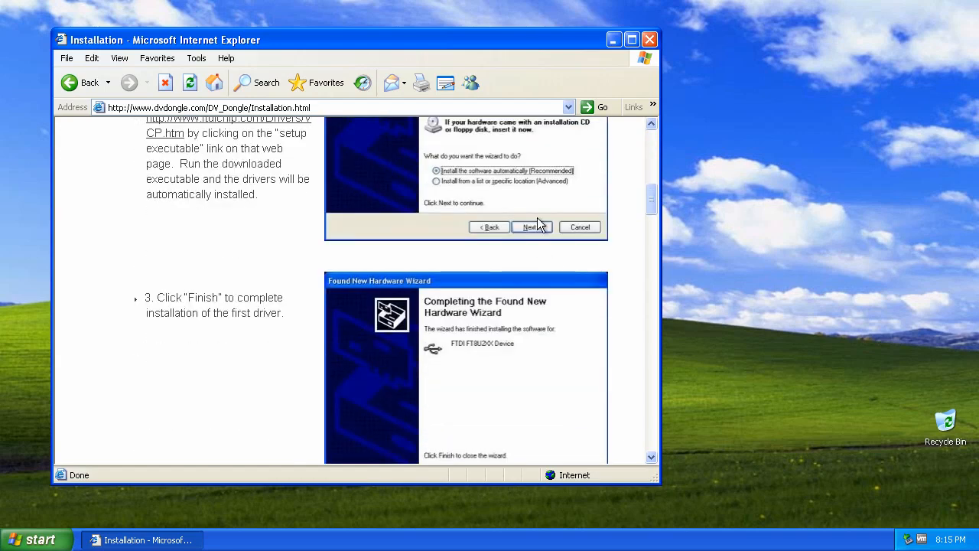
pyautogui.scroll(-3)
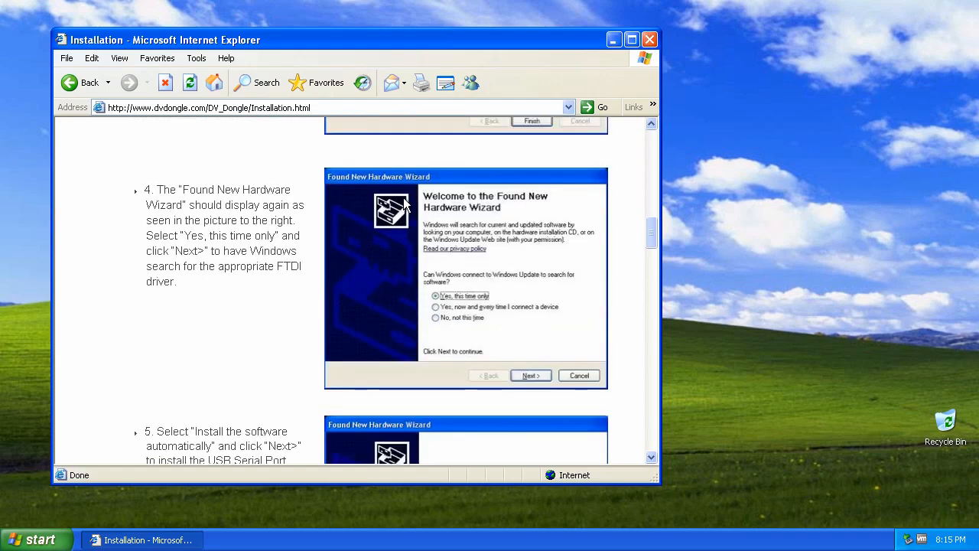
pyautogui.scroll(-3)
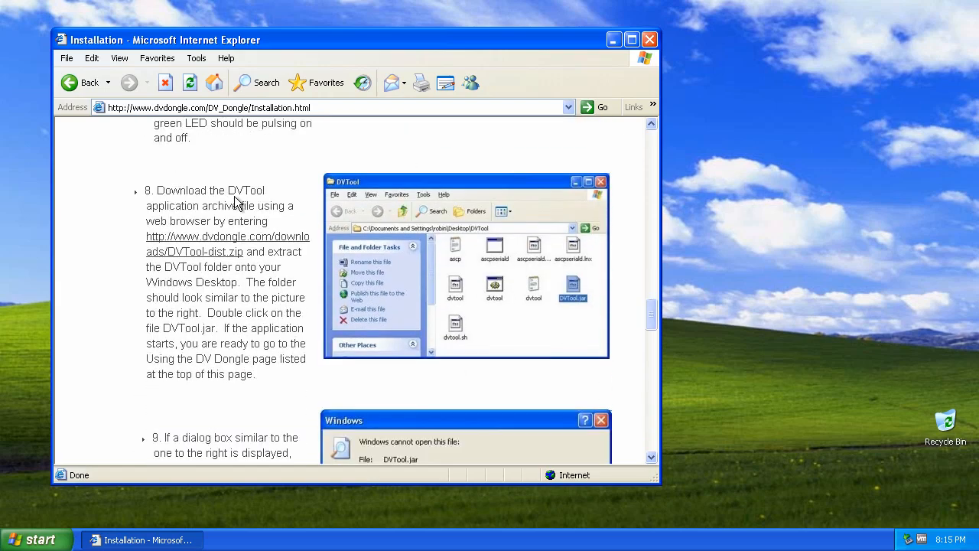
pyautogui.moveTo(193, 252)
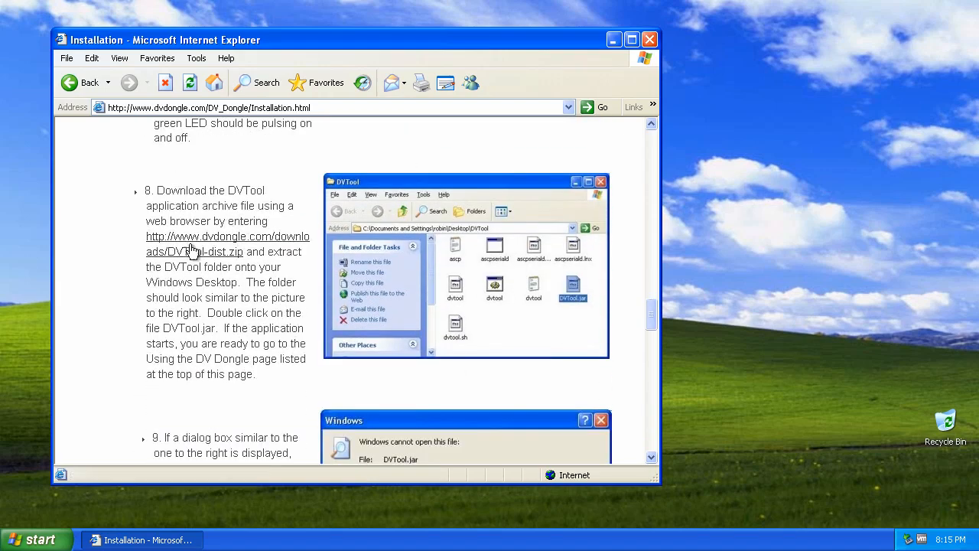
# - Download and open DVTool-dist.zip, then drag its DVTool folder to the desktop
pyautogui.click(194, 243)
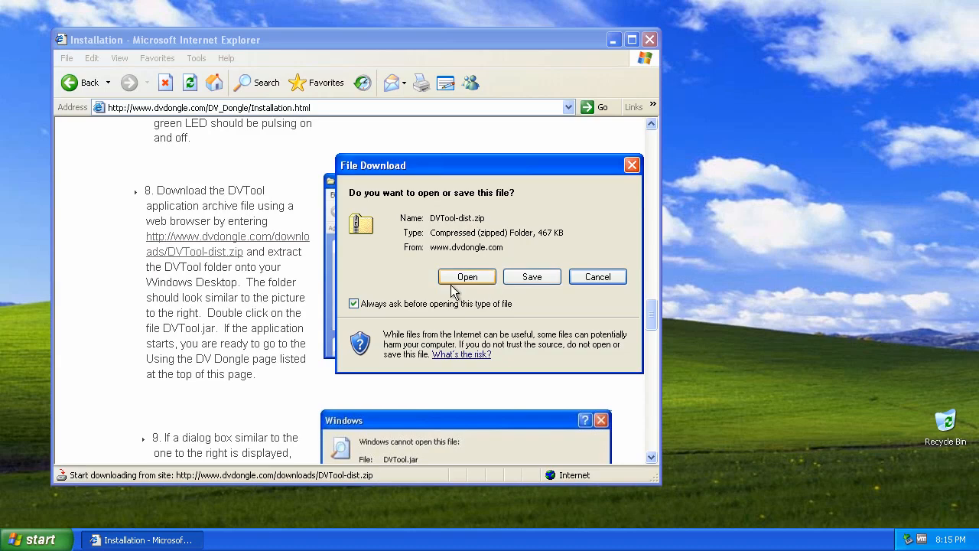
pyautogui.click(467, 276)
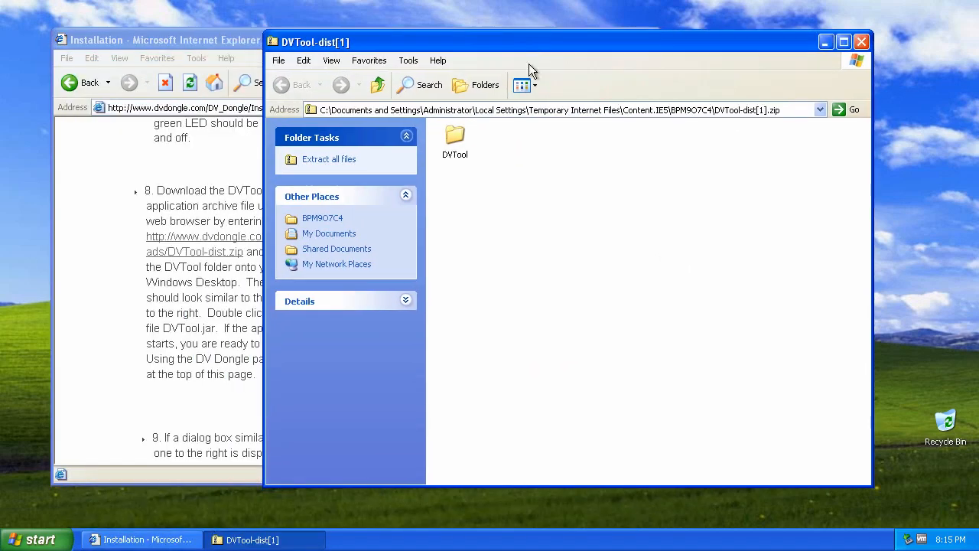
pyautogui.moveTo(535, 130)
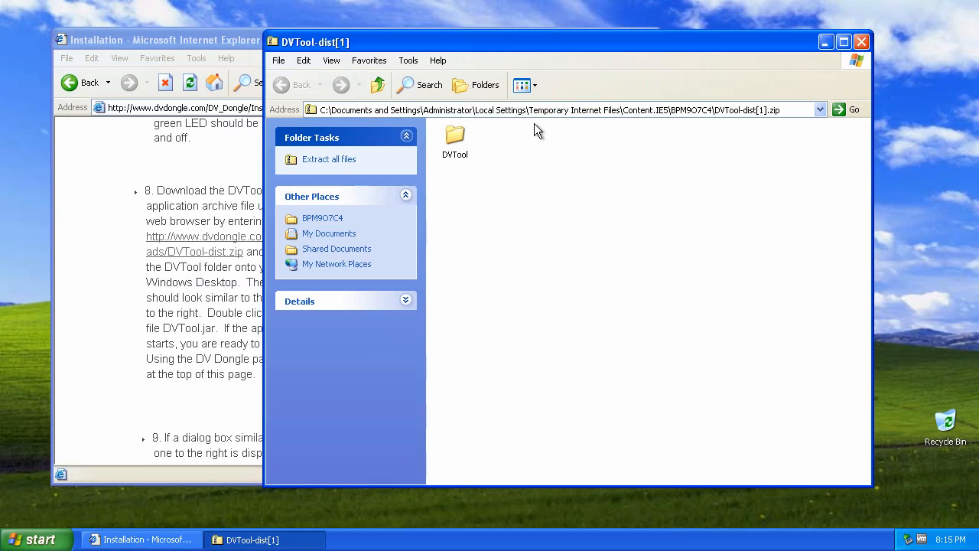
pyautogui.click(454, 137)
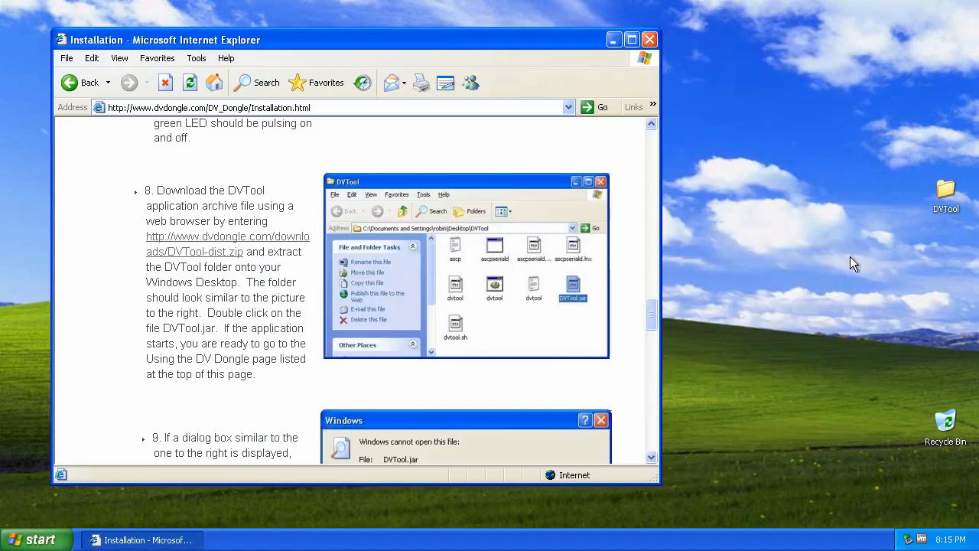
# - Open the desktop DVTool folder and try launching DVTool.jar
pyautogui.click(587, 181)
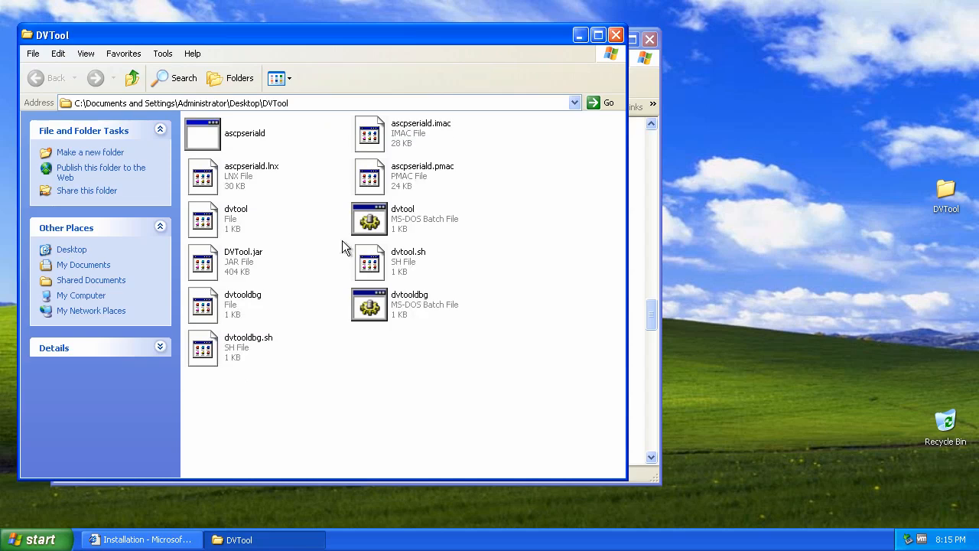
pyautogui.moveTo(259, 269)
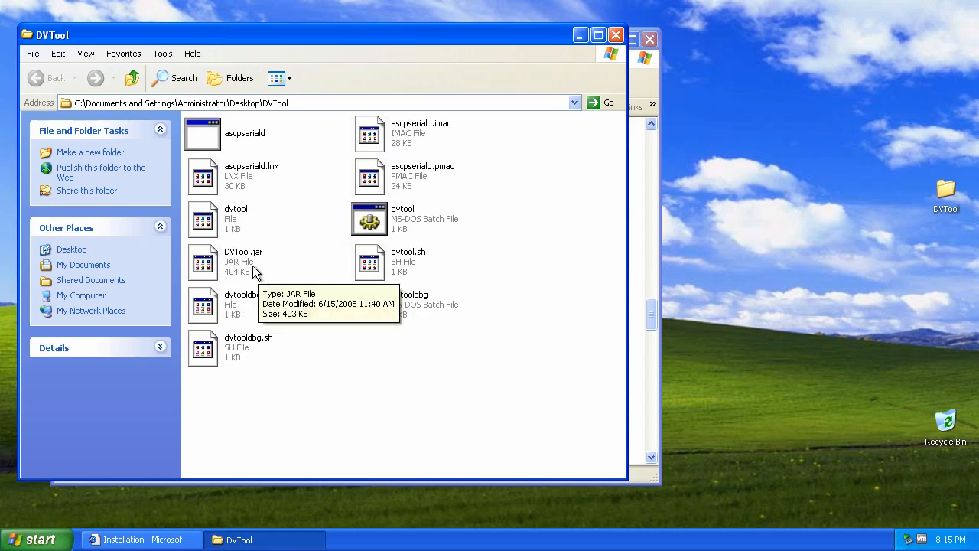
pyautogui.moveTo(291, 51)
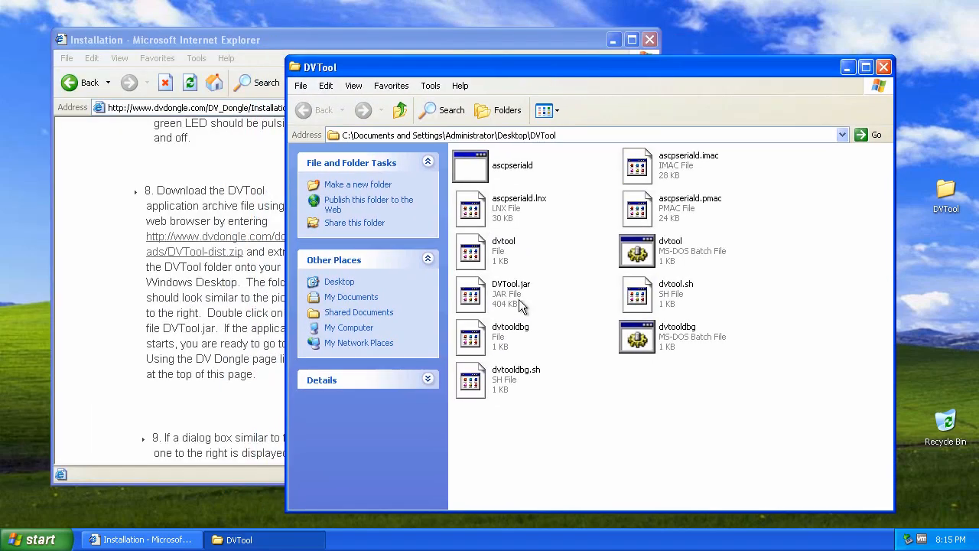
pyautogui.doubleClick(511, 294)
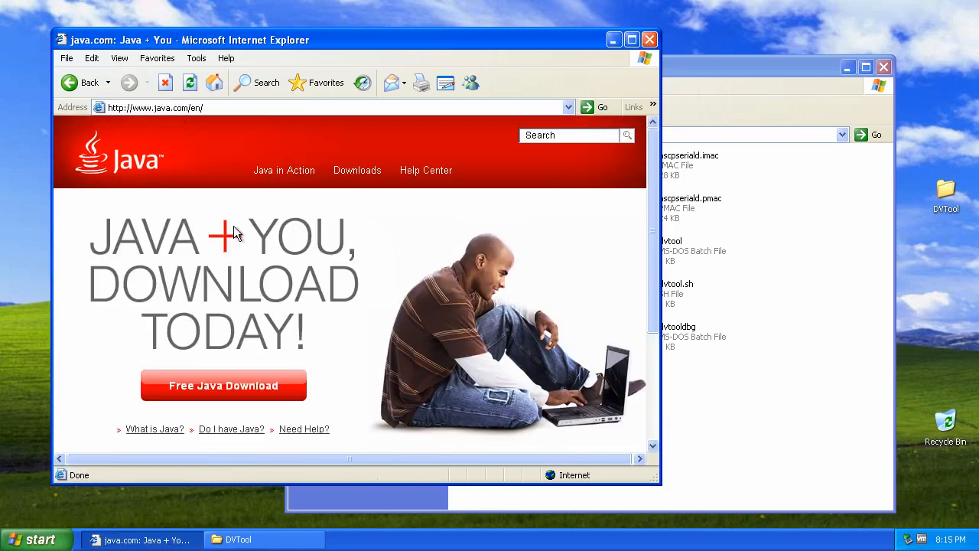
pyautogui.moveTo(223, 390)
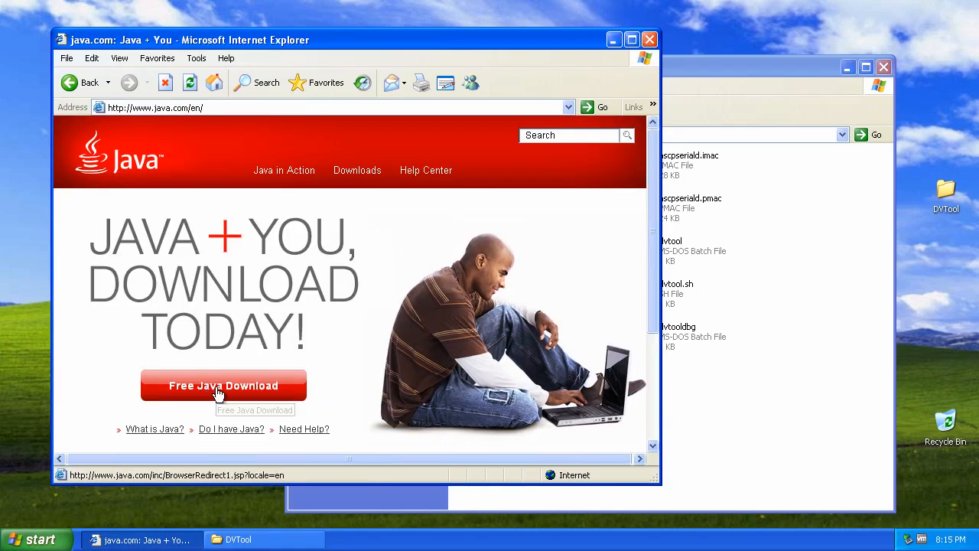
# - Go to java.com's Free Java Download page and agree to start the download
pyautogui.click(223, 385)
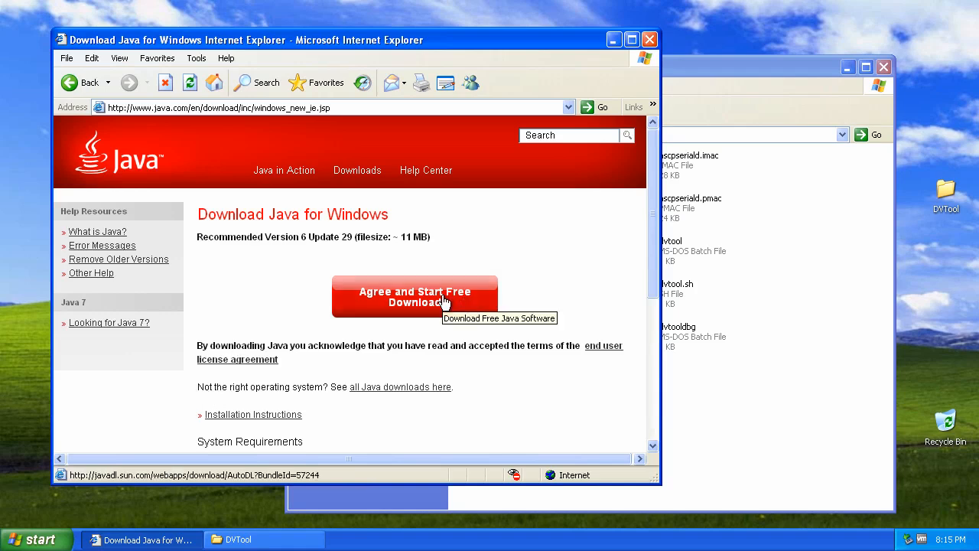
pyautogui.moveTo(603, 349)
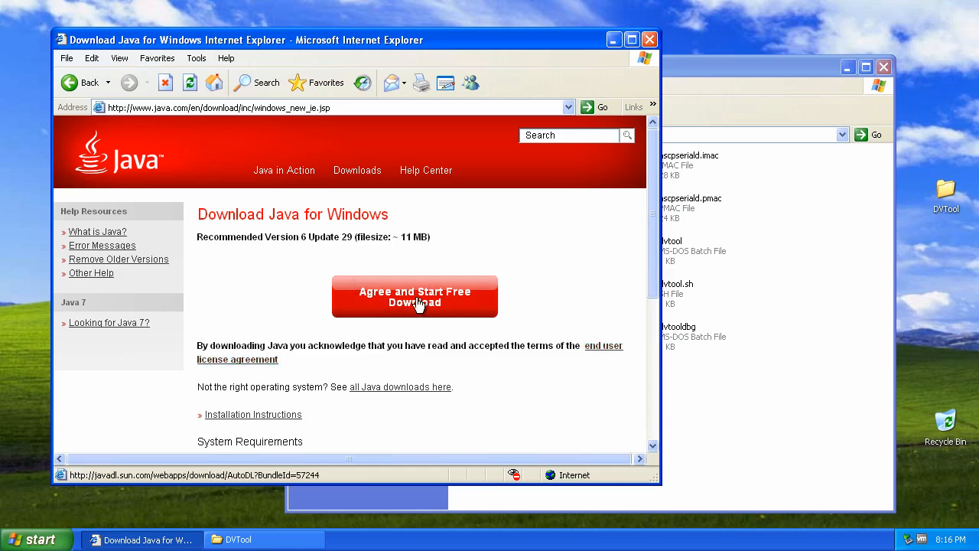
pyautogui.moveTo(417, 303)
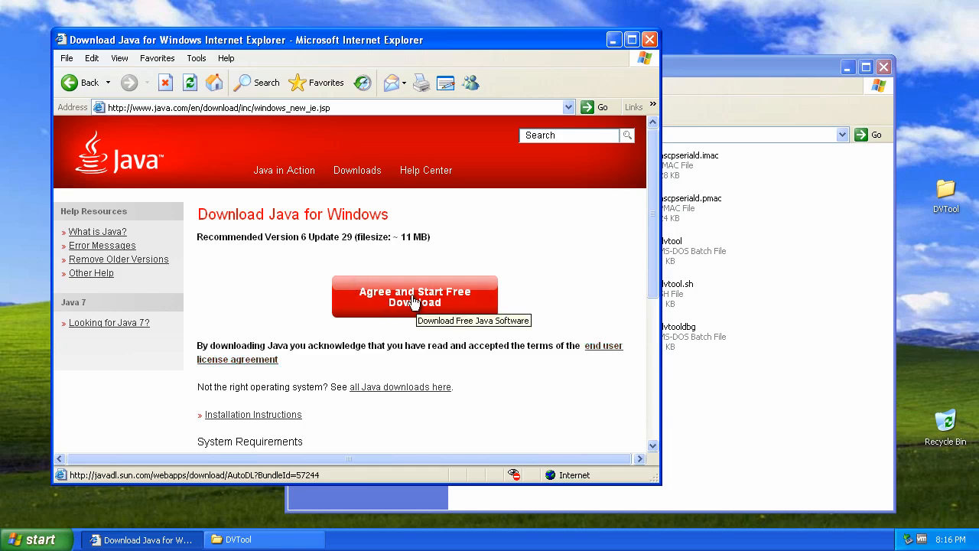
pyautogui.click(415, 296)
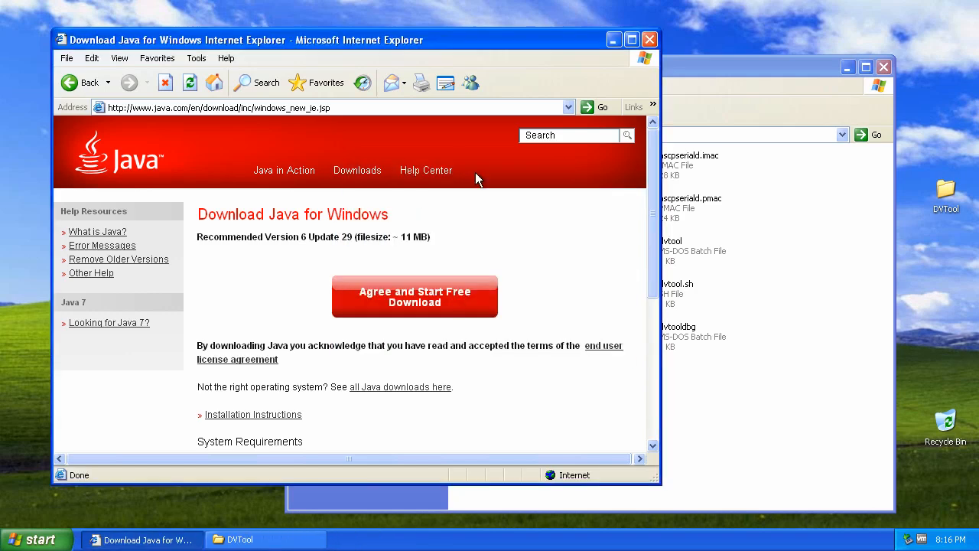
# - Run the Java 6 Update 29 installer, declining the Ask Toolbar, until installation completes
pyautogui.click(414, 296)
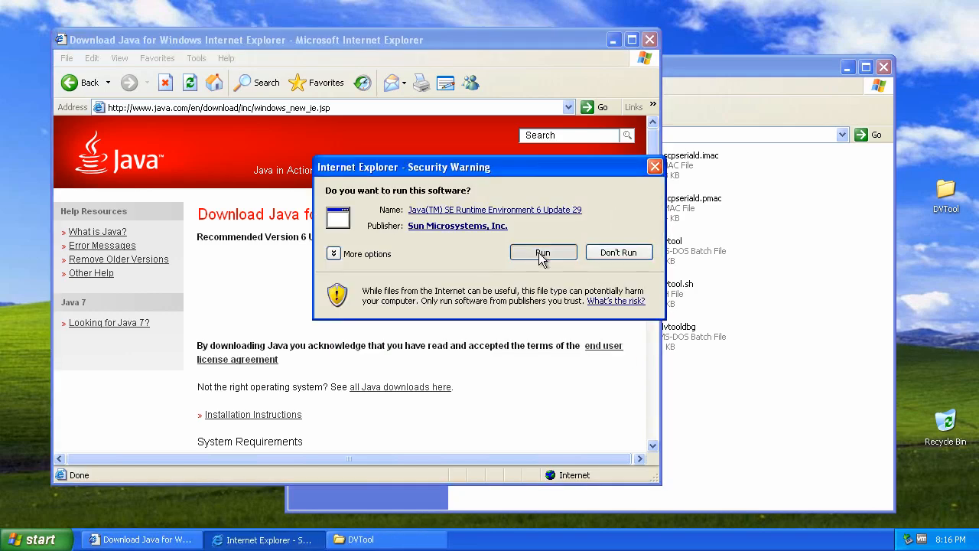
pyautogui.click(543, 253)
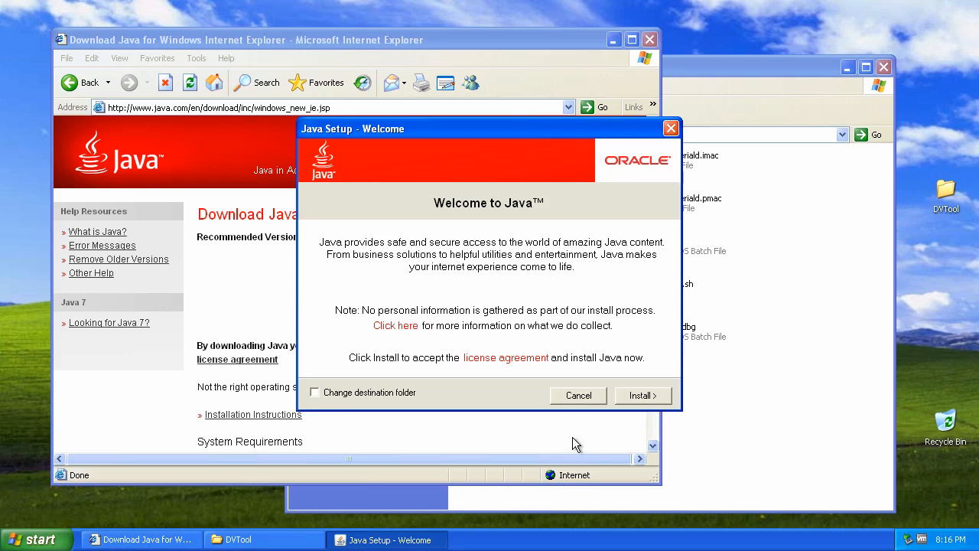
pyautogui.click(642, 395)
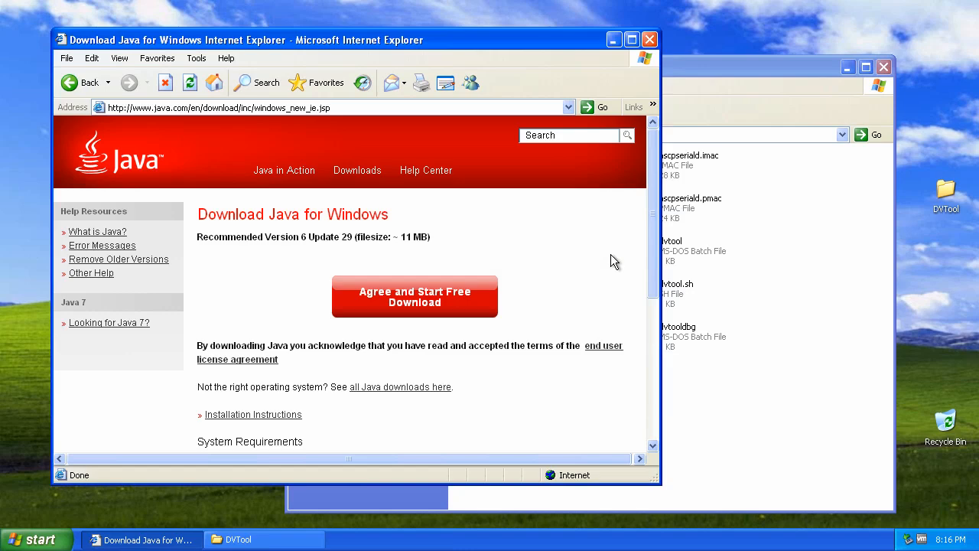
pyautogui.click(414, 296)
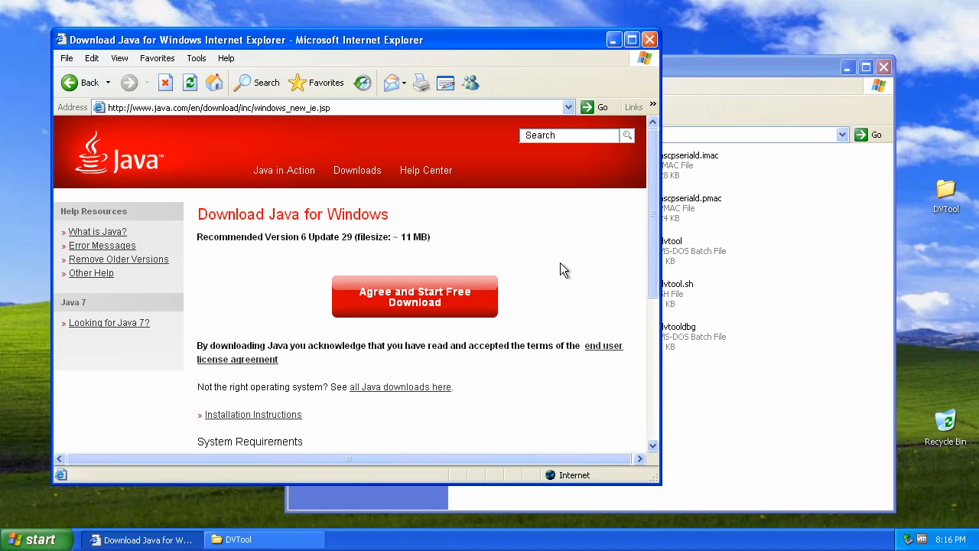
pyautogui.click(414, 297)
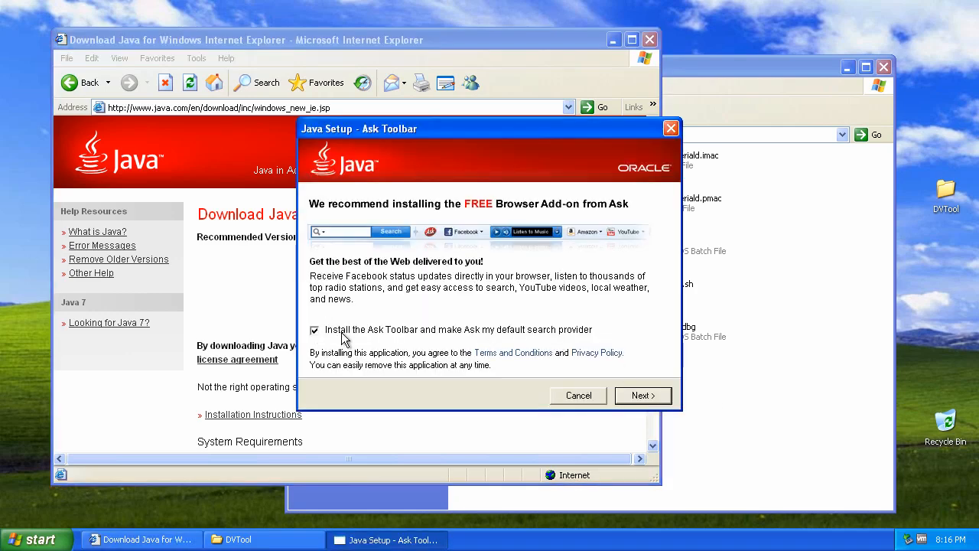
pyautogui.click(313, 330)
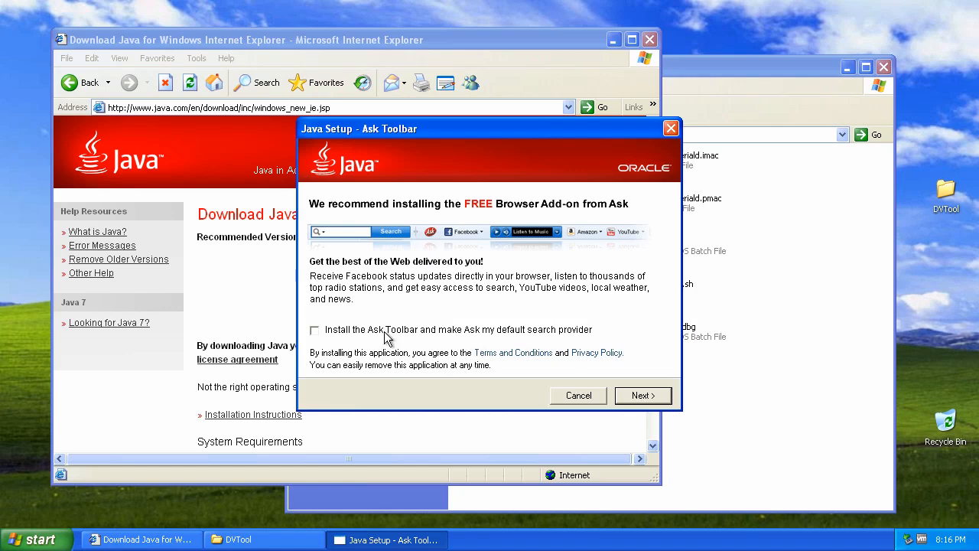
pyautogui.click(642, 395)
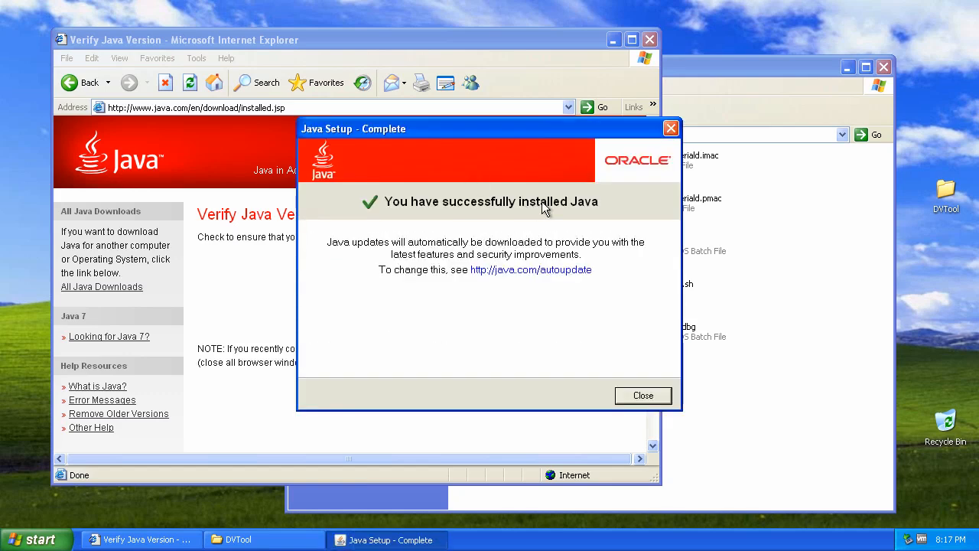
pyautogui.moveTo(628, 304)
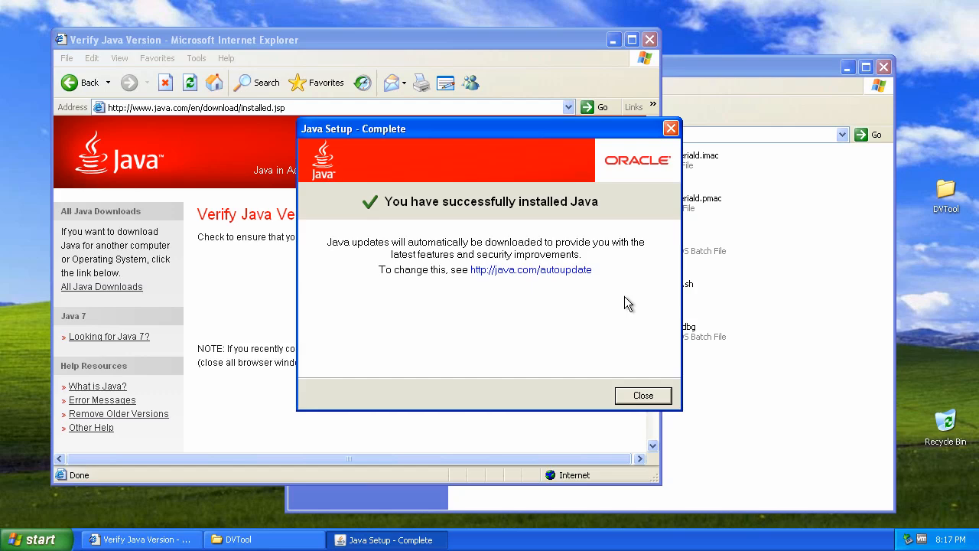
pyautogui.moveTo(629, 350)
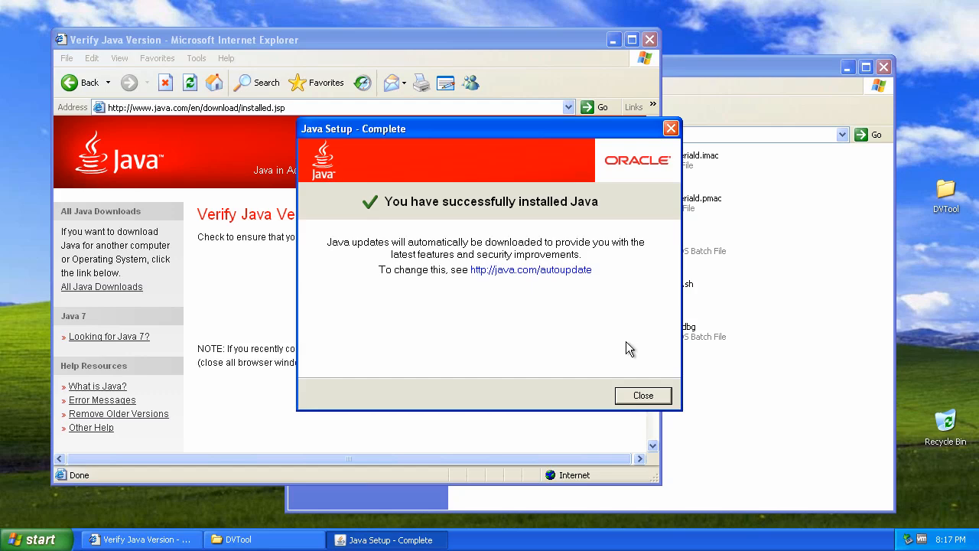
pyautogui.moveTo(617, 365)
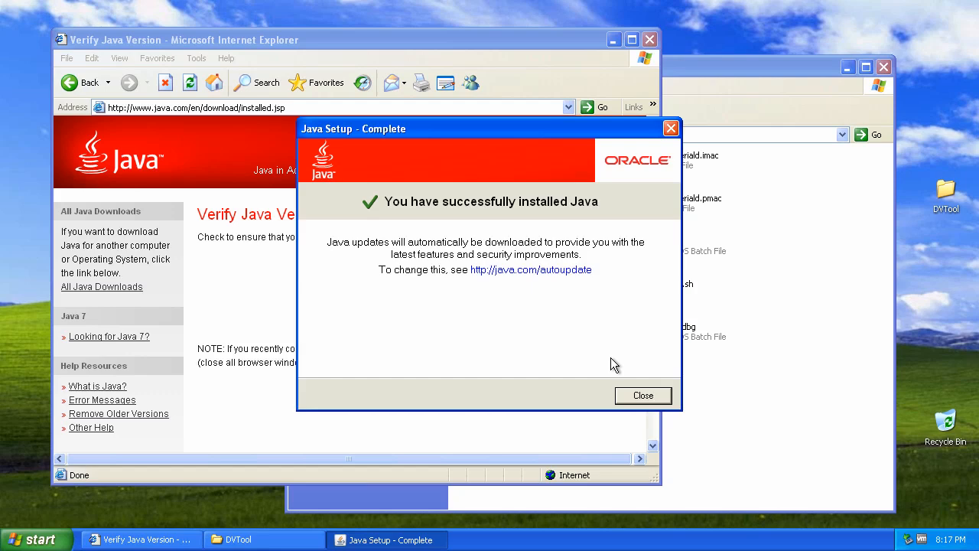
pyautogui.moveTo(628, 362)
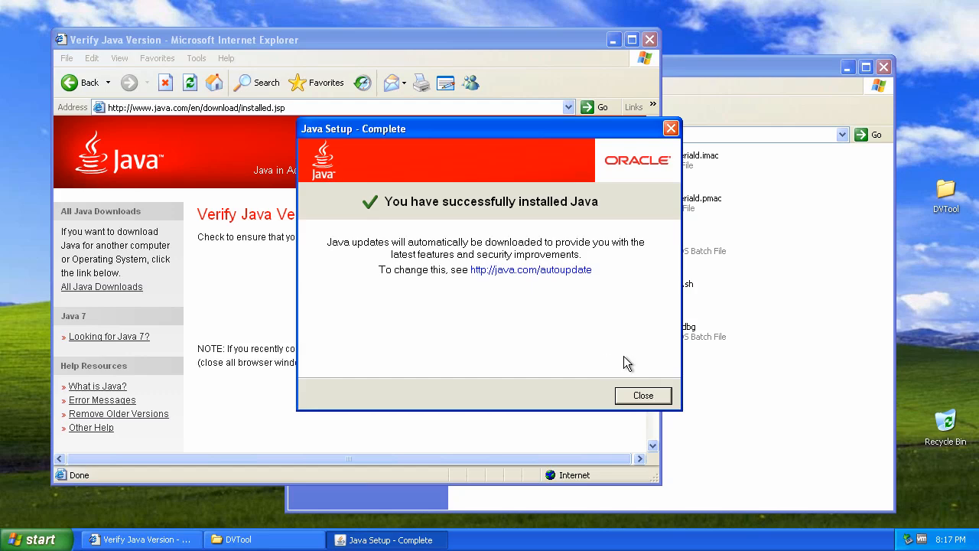
pyautogui.moveTo(459, 213)
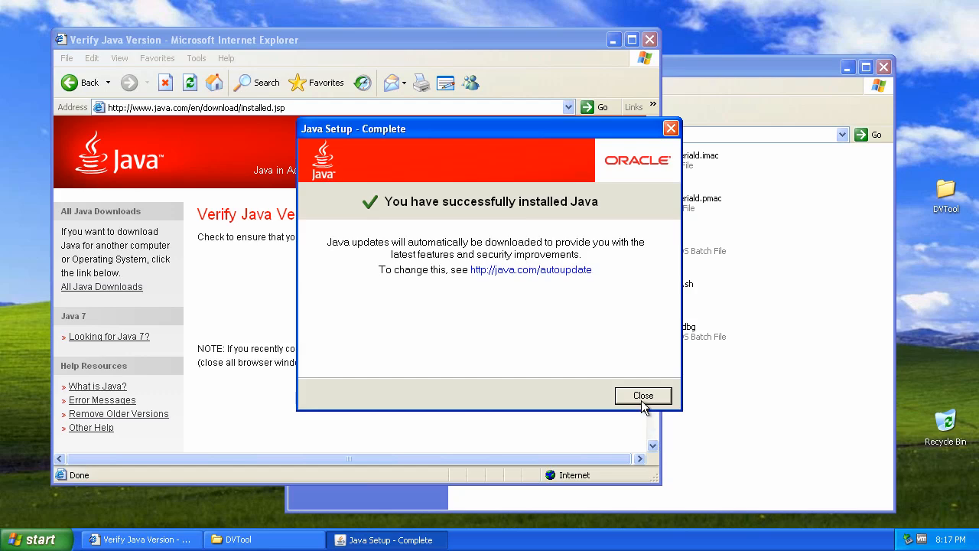
# - Close the finished Java installer and choose COM3 as DVTool's DV Device
pyautogui.click(642, 396)
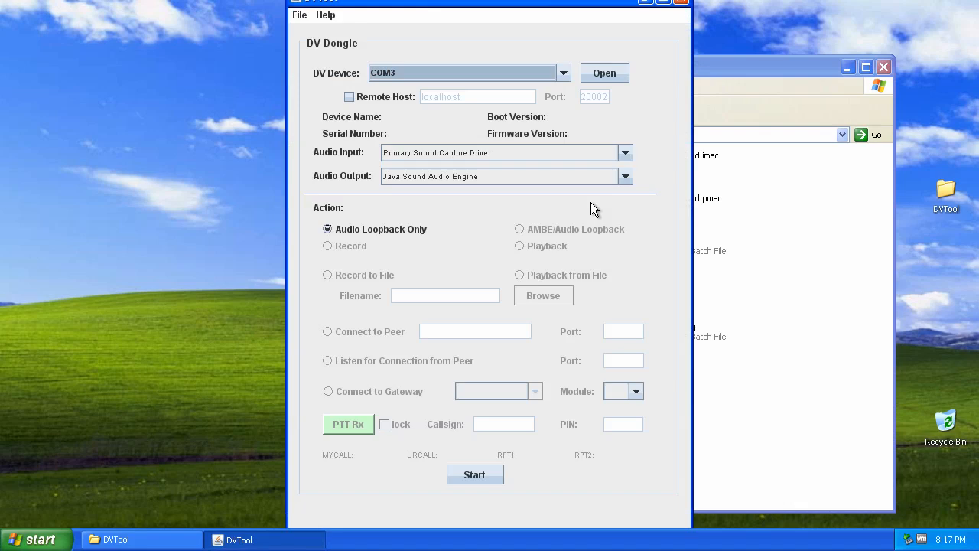
pyautogui.moveTo(484, 150)
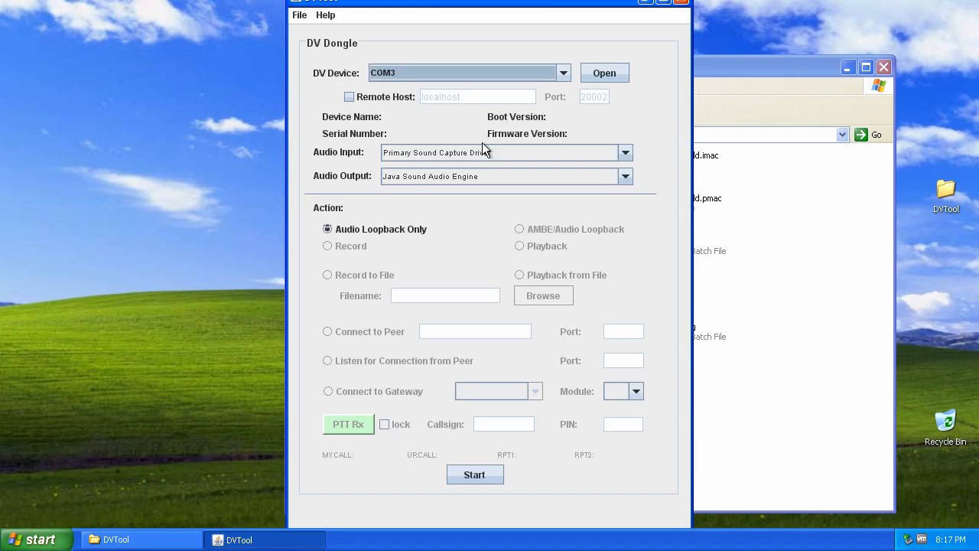
pyautogui.moveTo(434, 8)
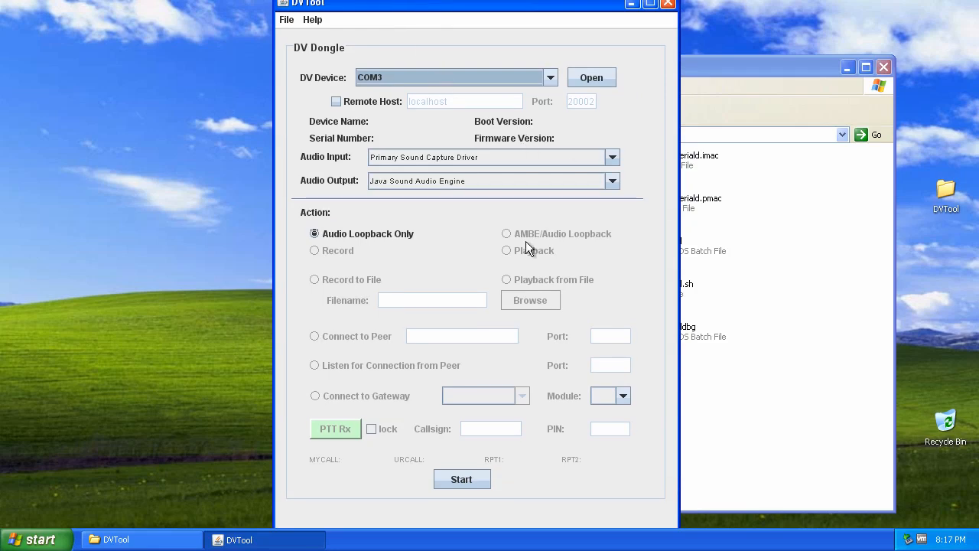
pyautogui.moveTo(547, 193)
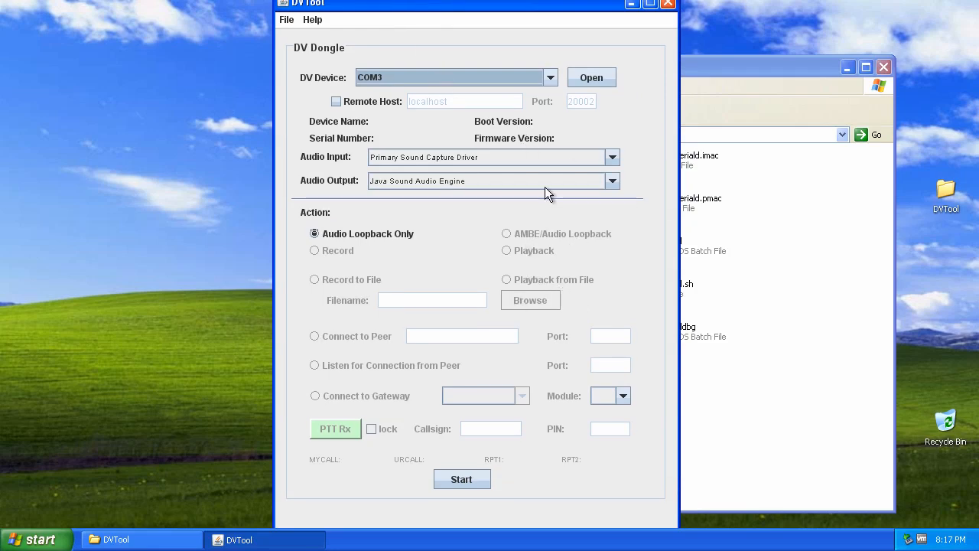
pyautogui.click(550, 78)
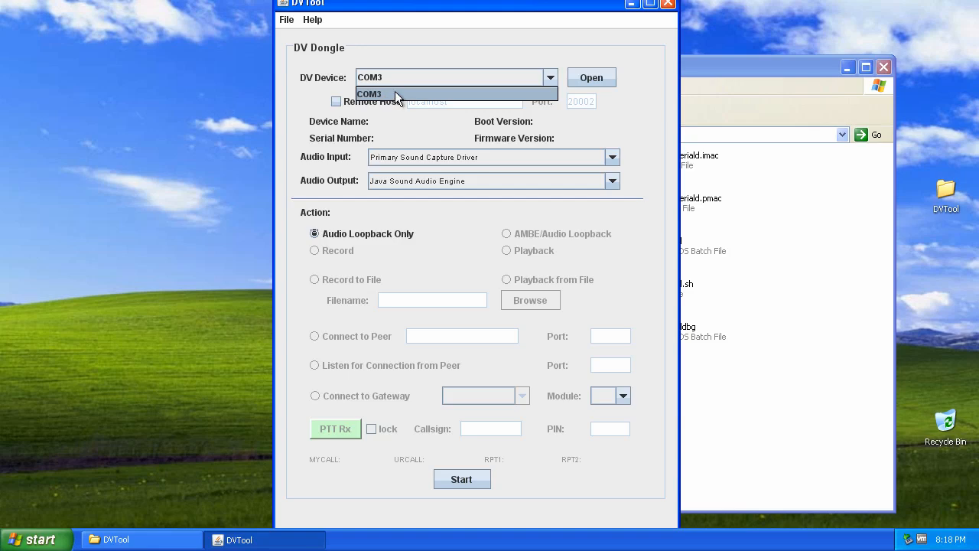
pyautogui.click(370, 93)
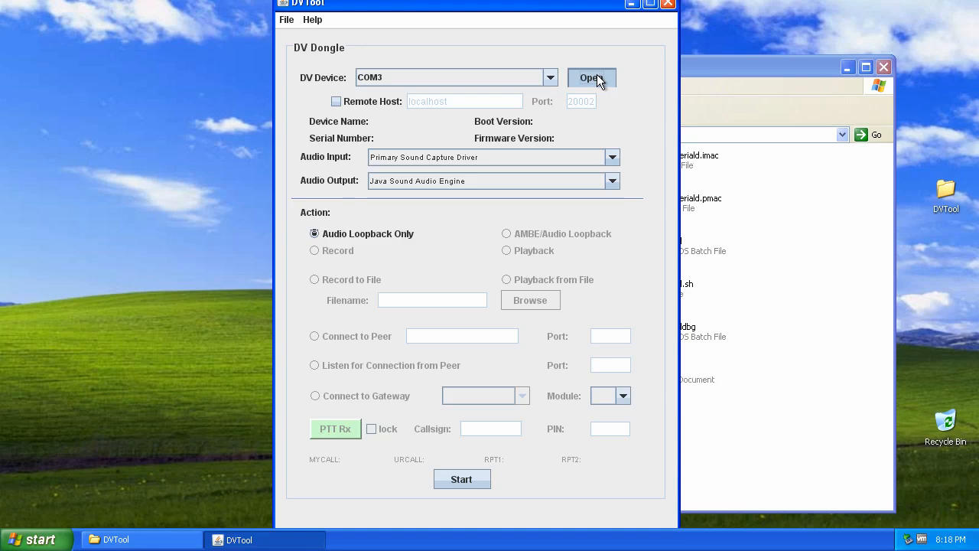
pyautogui.moveTo(641, 132)
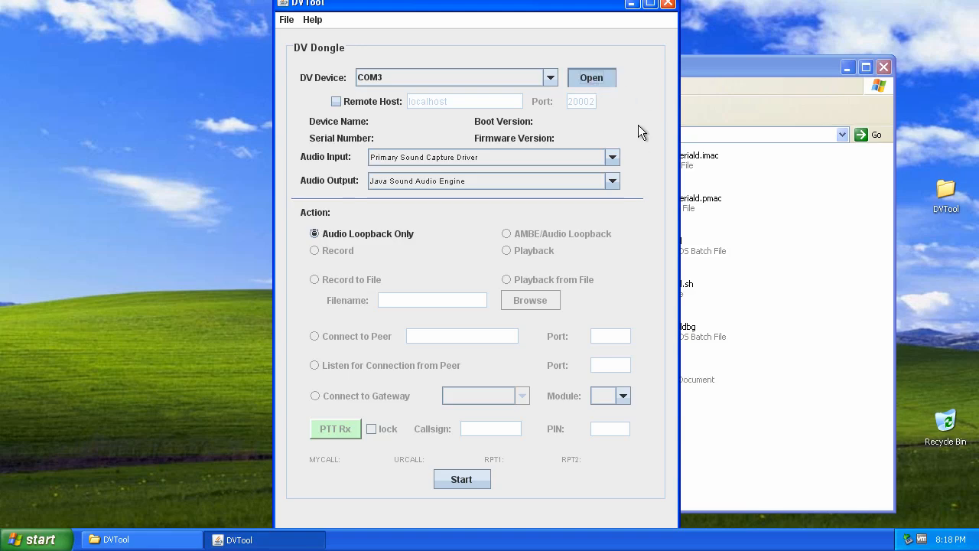
# - Open the DV Dongle on COM3 and select Java Sound Audio Engine as audio output
pyautogui.click(592, 78)
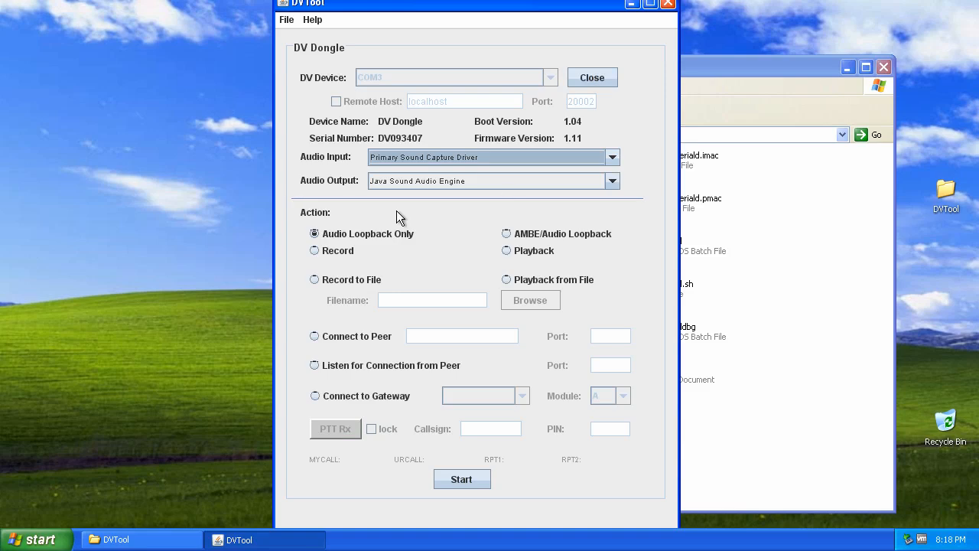
pyautogui.moveTo(420, 191)
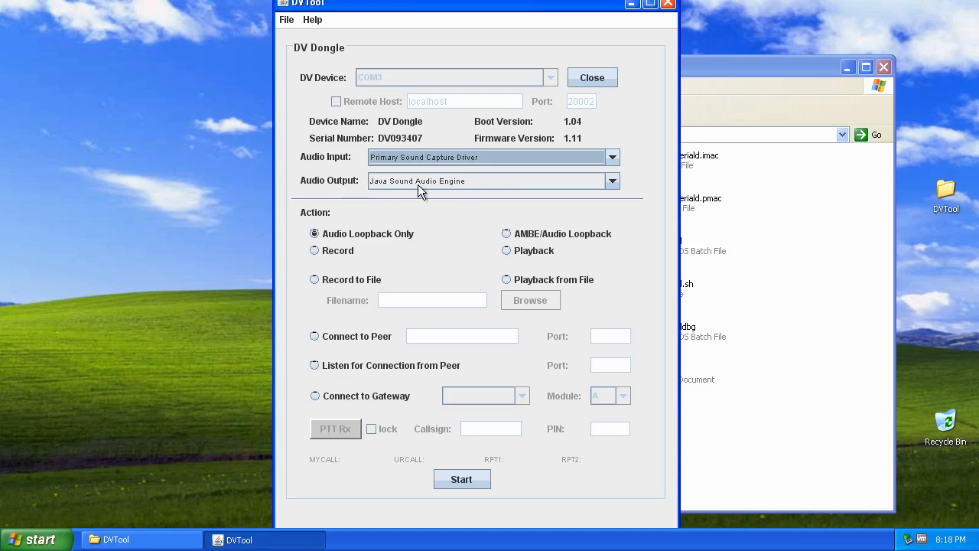
pyautogui.moveTo(512, 188)
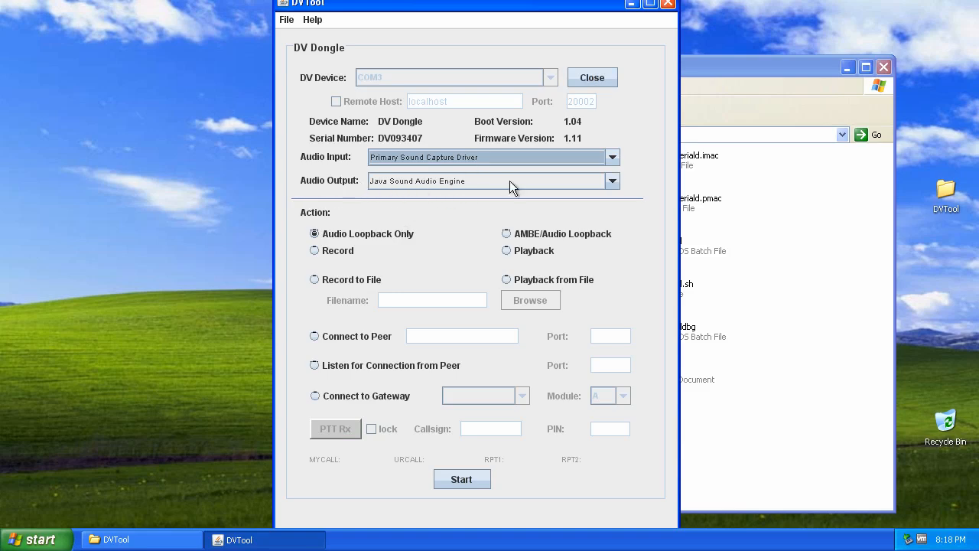
pyautogui.moveTo(375, 188)
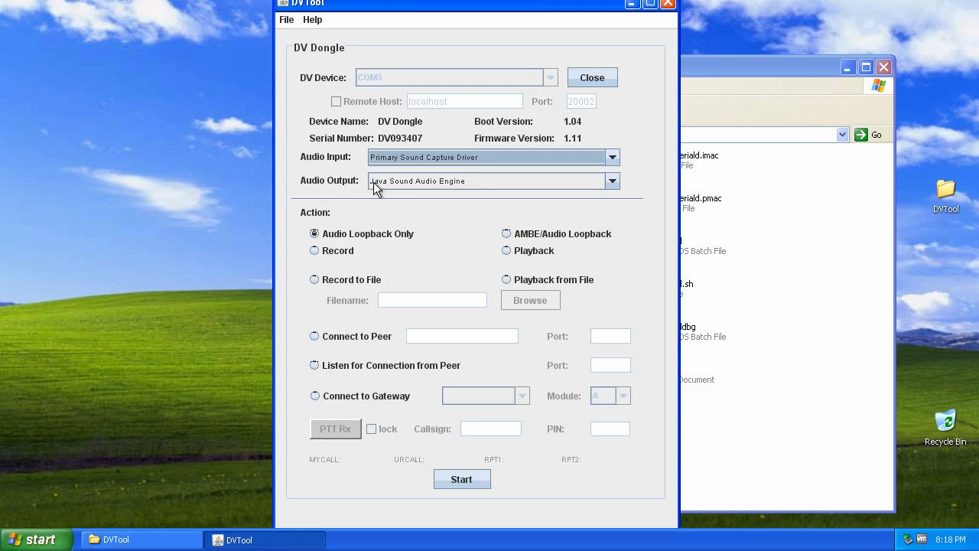
pyautogui.moveTo(469, 189)
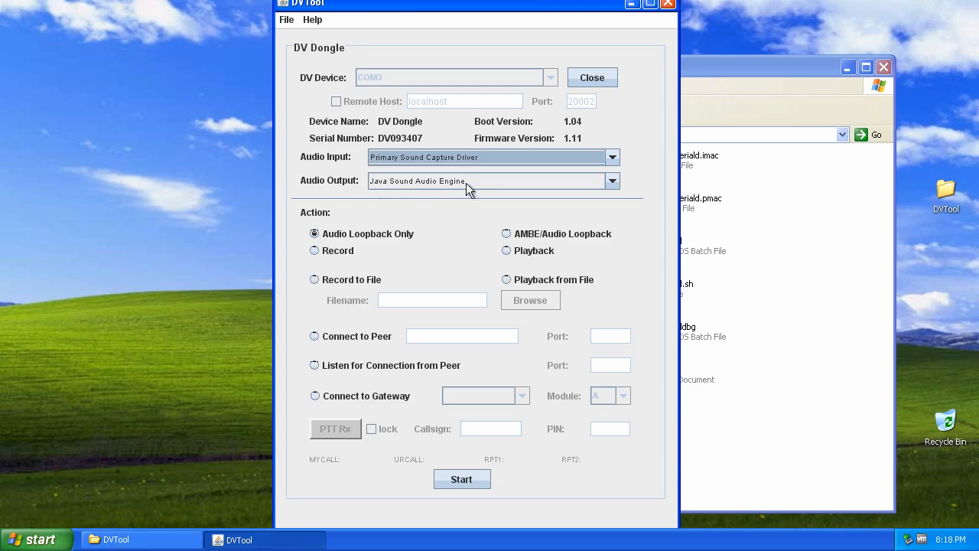
pyautogui.moveTo(510, 190)
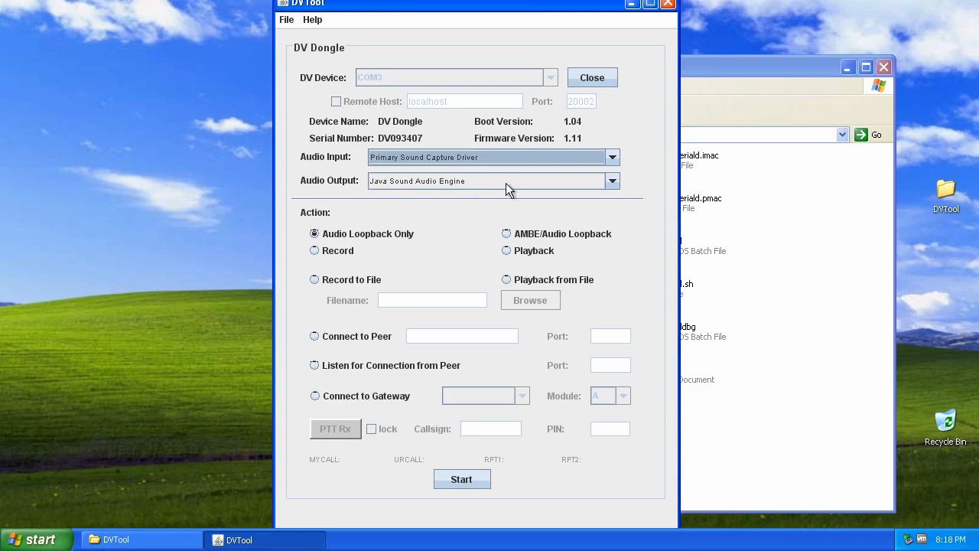
pyautogui.click(612, 181)
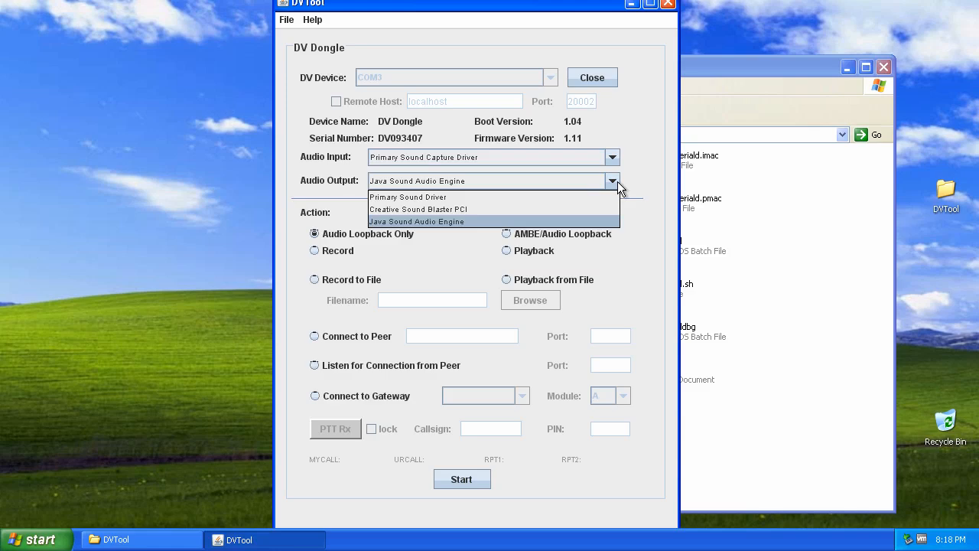
pyautogui.moveTo(426, 233)
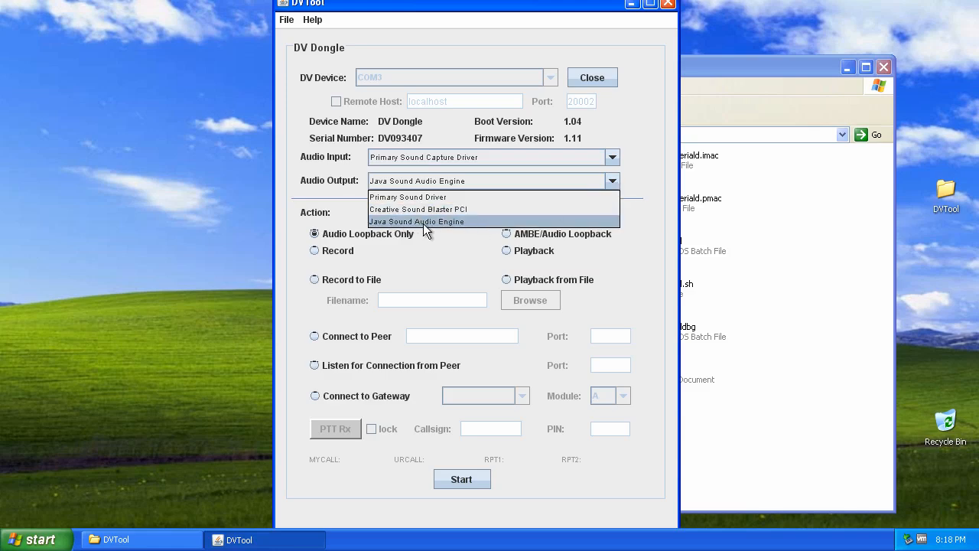
pyautogui.moveTo(440, 229)
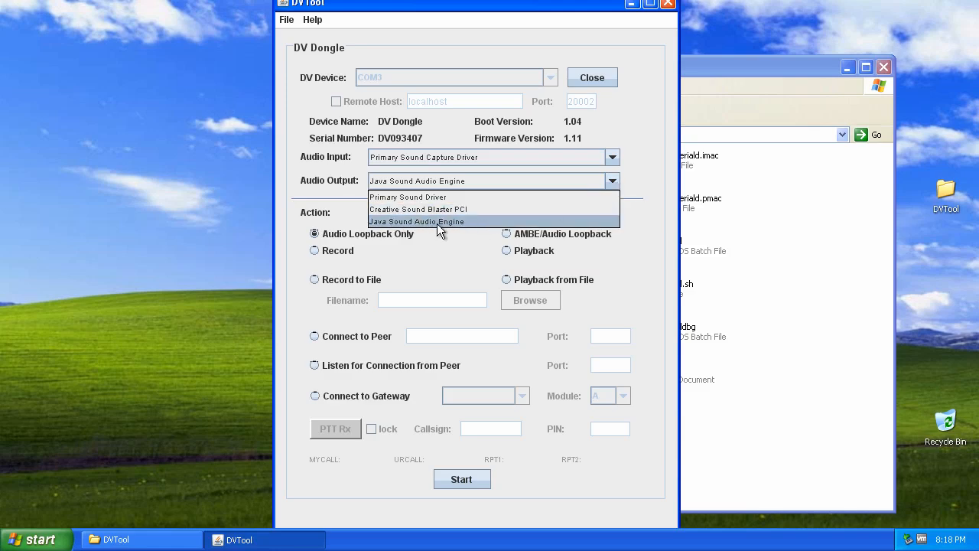
pyautogui.click(416, 221)
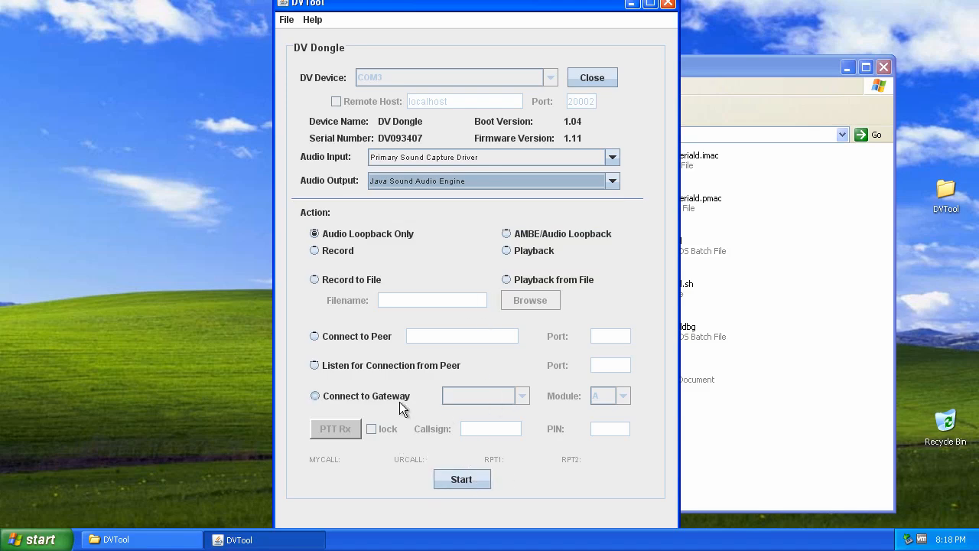
pyautogui.click(314, 395)
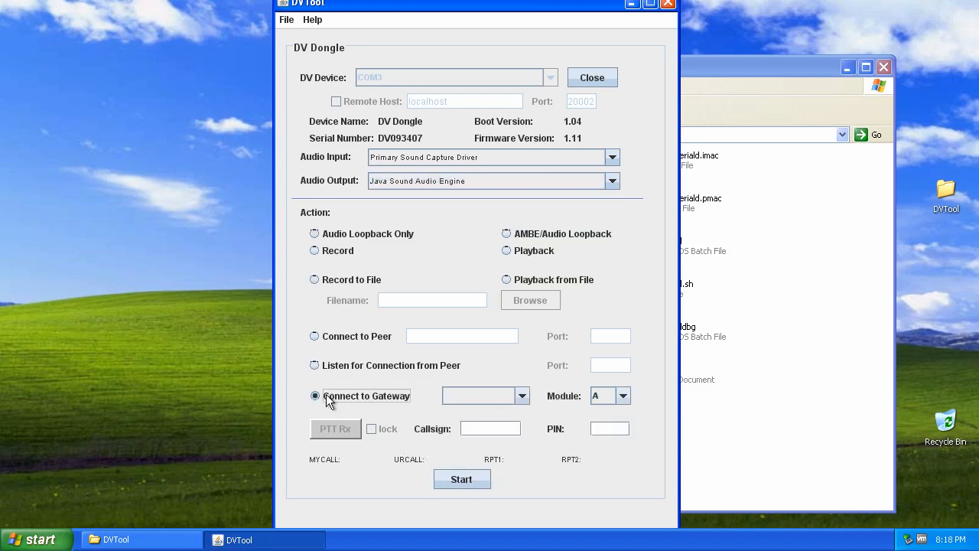
pyautogui.click(314, 396)
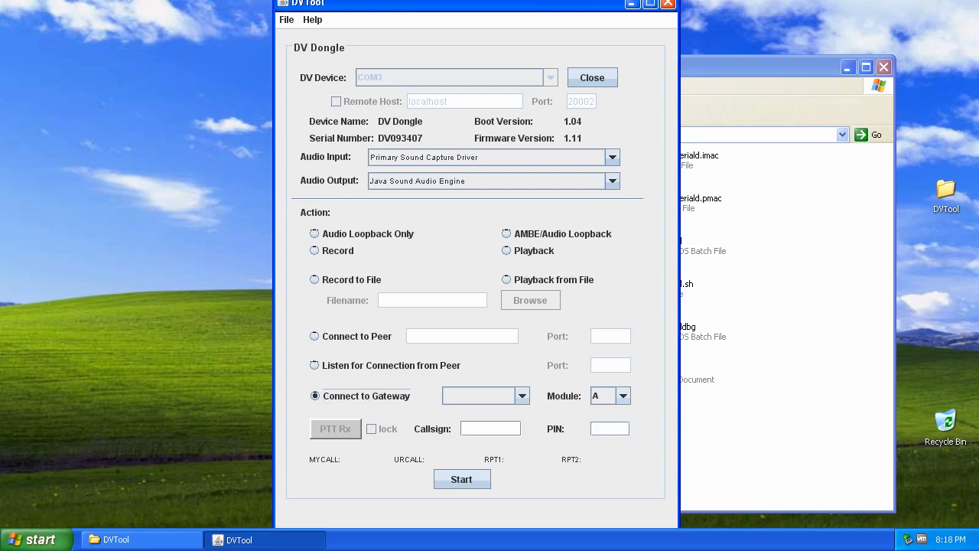
pyautogui.write('n2vqm')
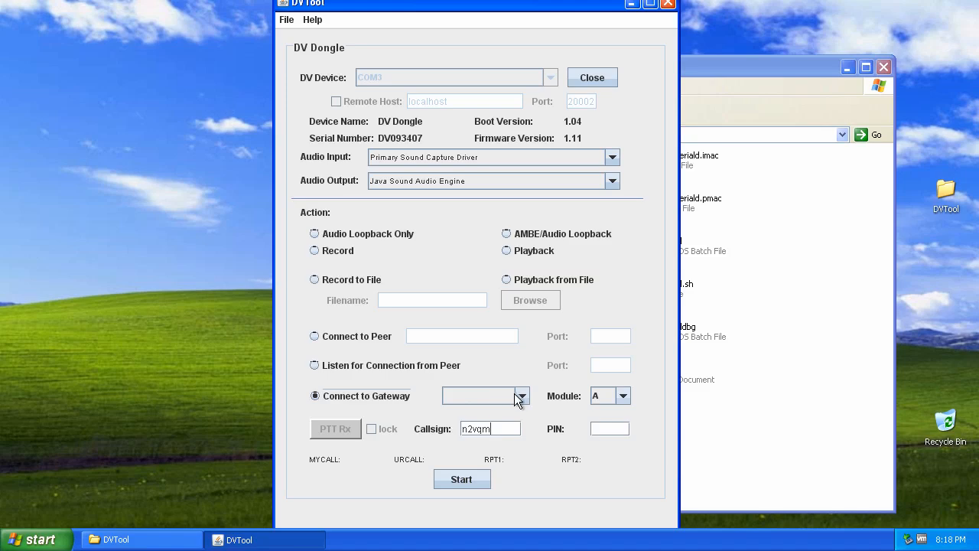
pyautogui.click(522, 396)
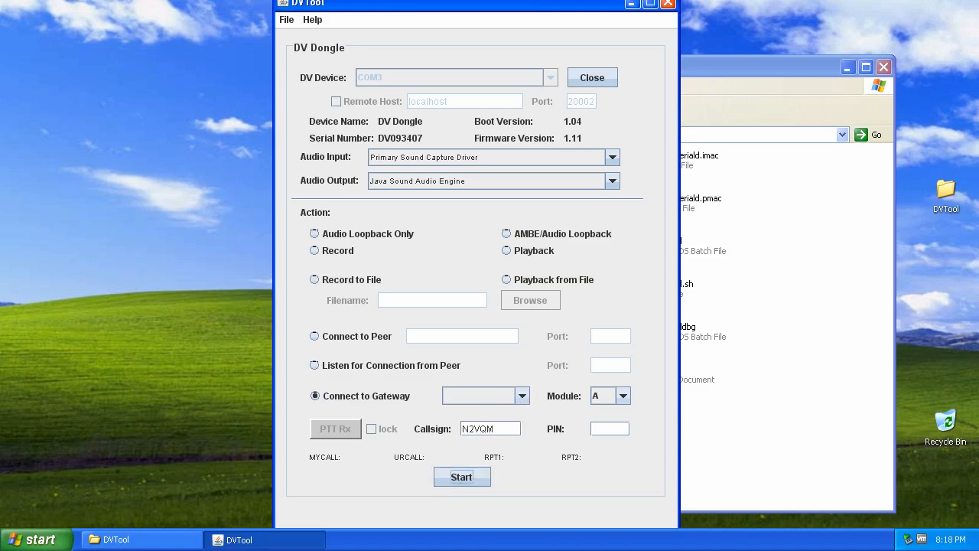
pyautogui.click(523, 395)
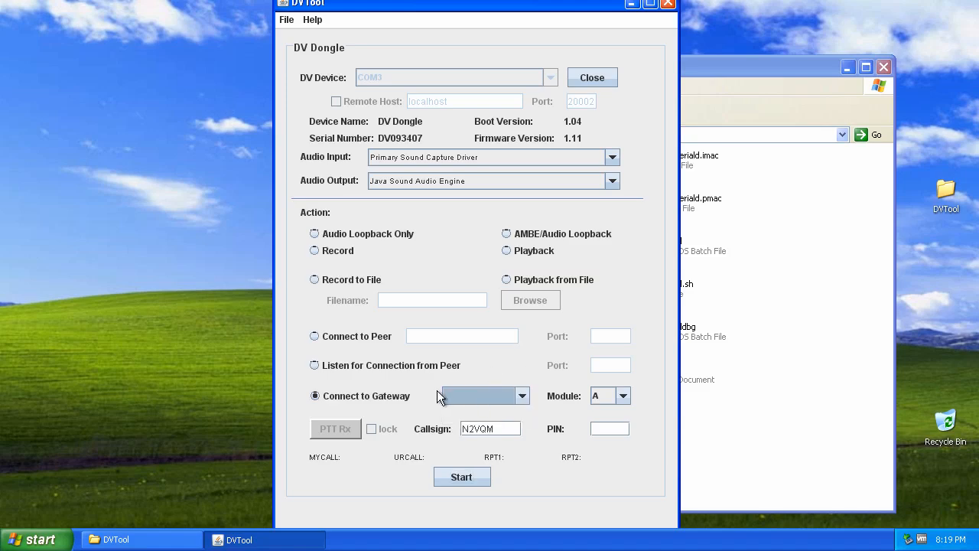
pyautogui.moveTo(610, 432)
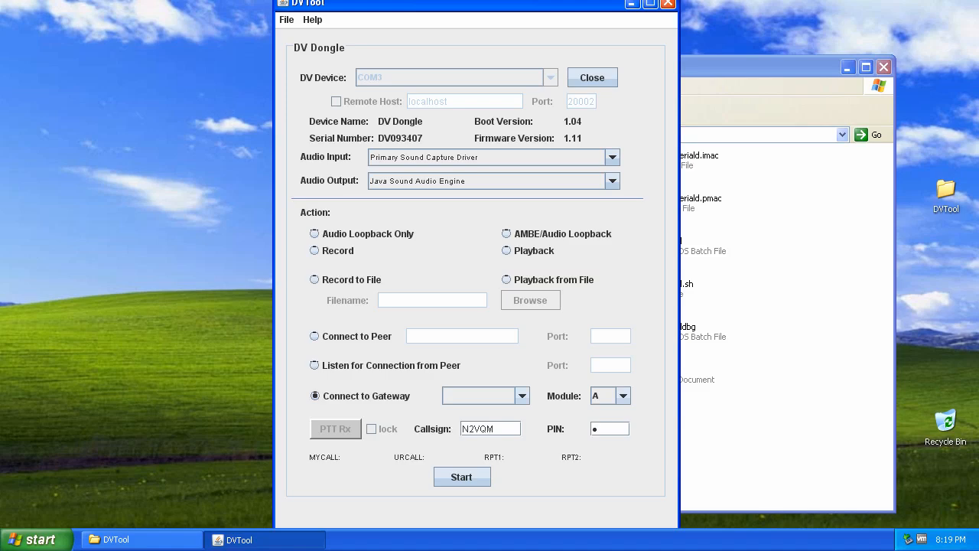
pyautogui.write('***')
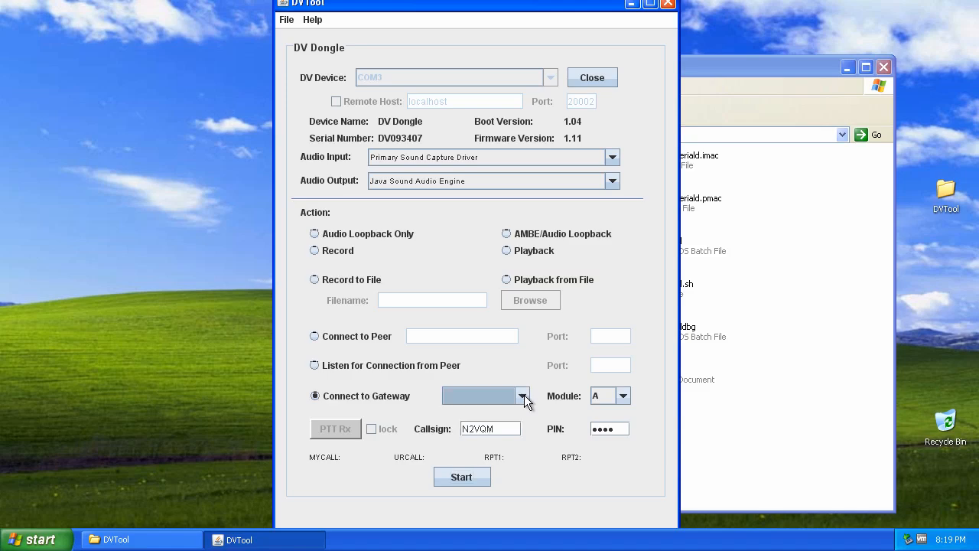
# - Run and stop the Audio Loopback Only test
pyautogui.click(314, 234)
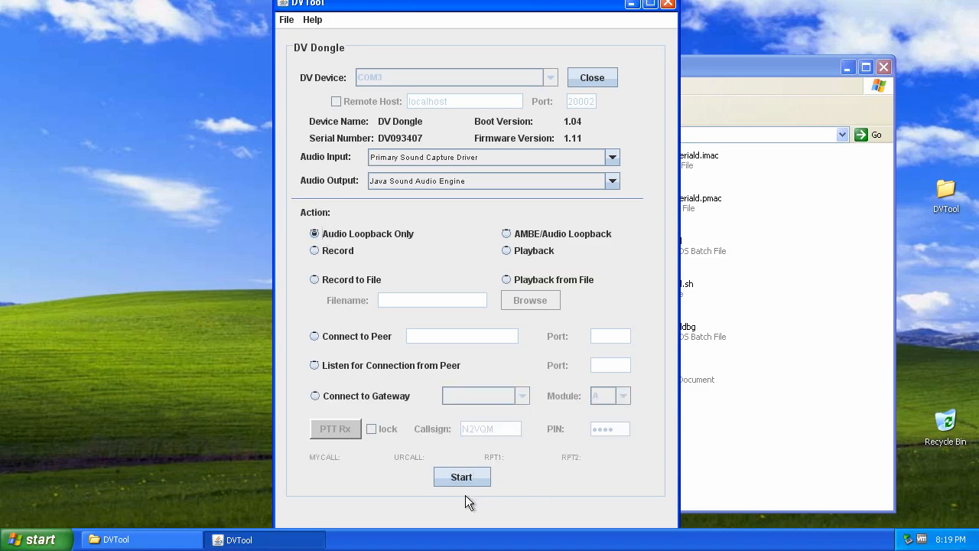
pyautogui.click(462, 477)
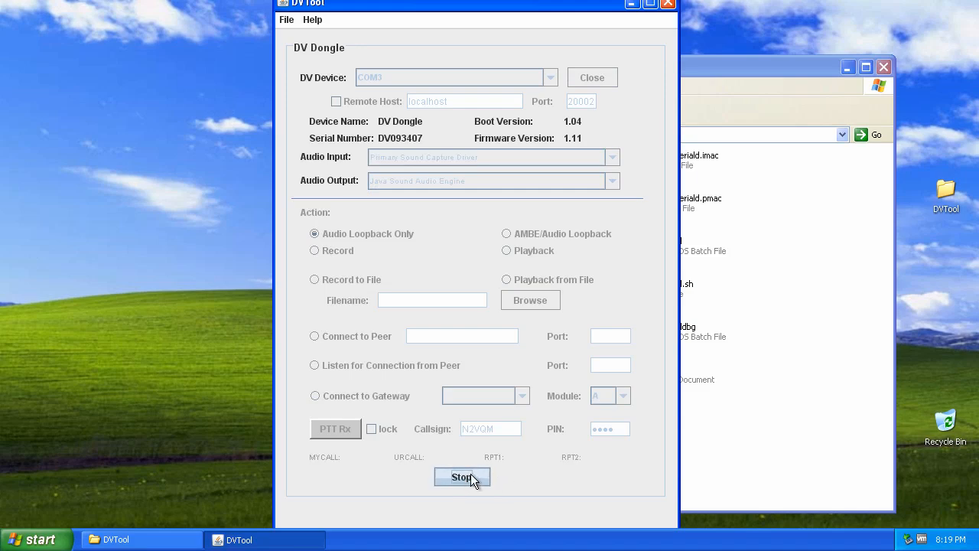
pyautogui.moveTo(462, 476)
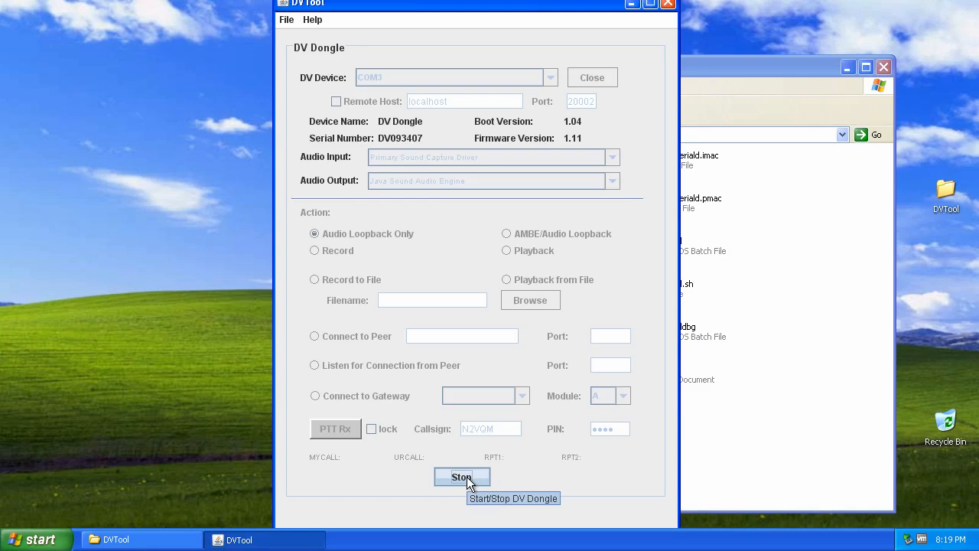
pyautogui.click(462, 477)
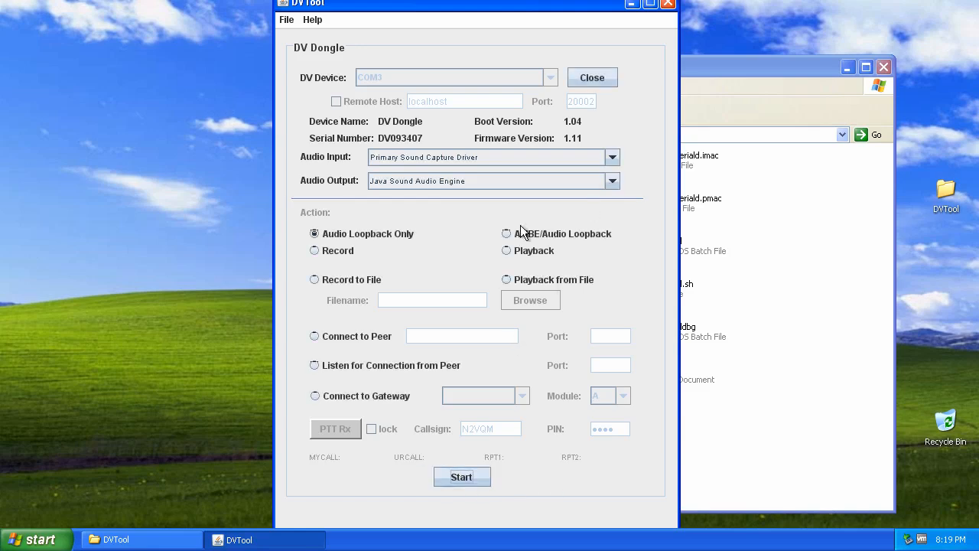
# - Run and stop the AMBE/Audio Loopback test on the dongle
pyautogui.click(506, 233)
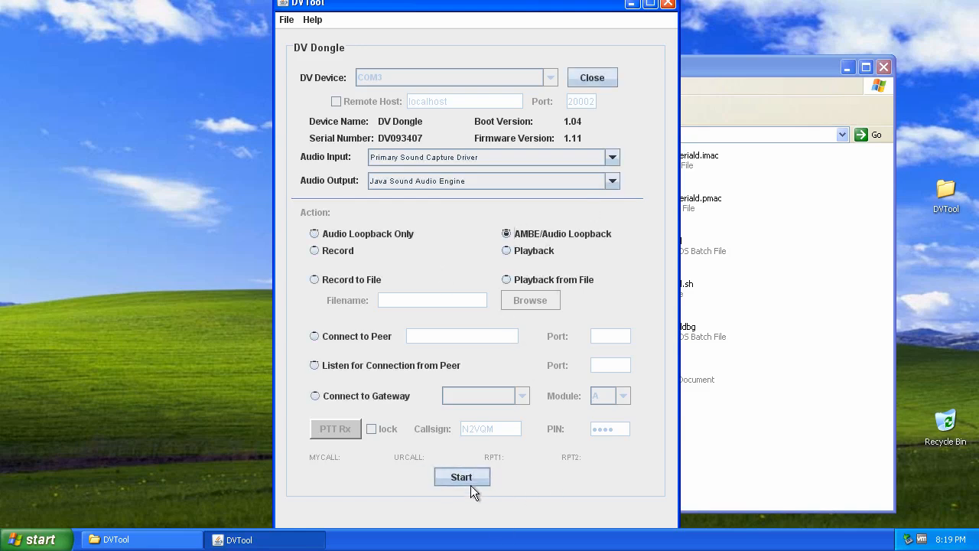
pyautogui.click(462, 476)
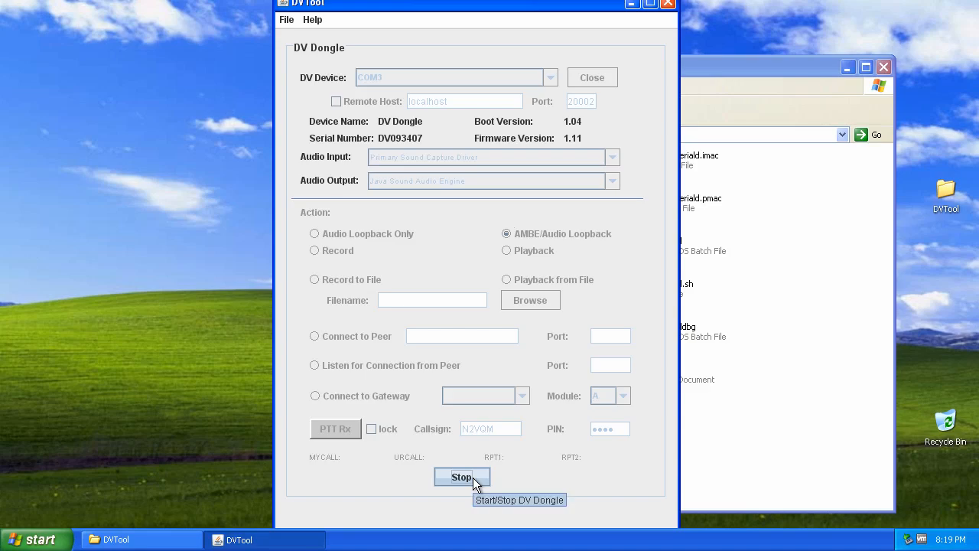
pyautogui.click(461, 476)
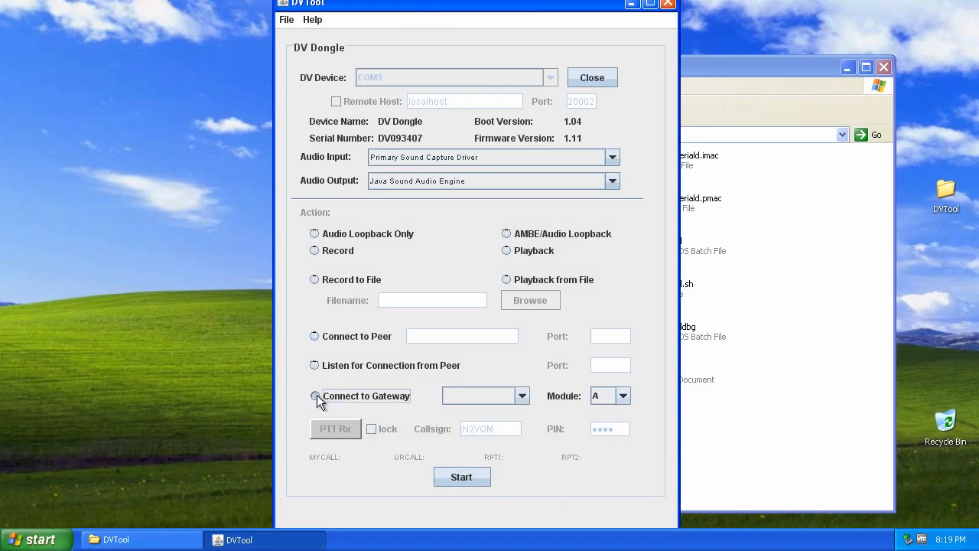
# - Clear the PIN field and exit DVTool via the window's close button
pyautogui.click(314, 395)
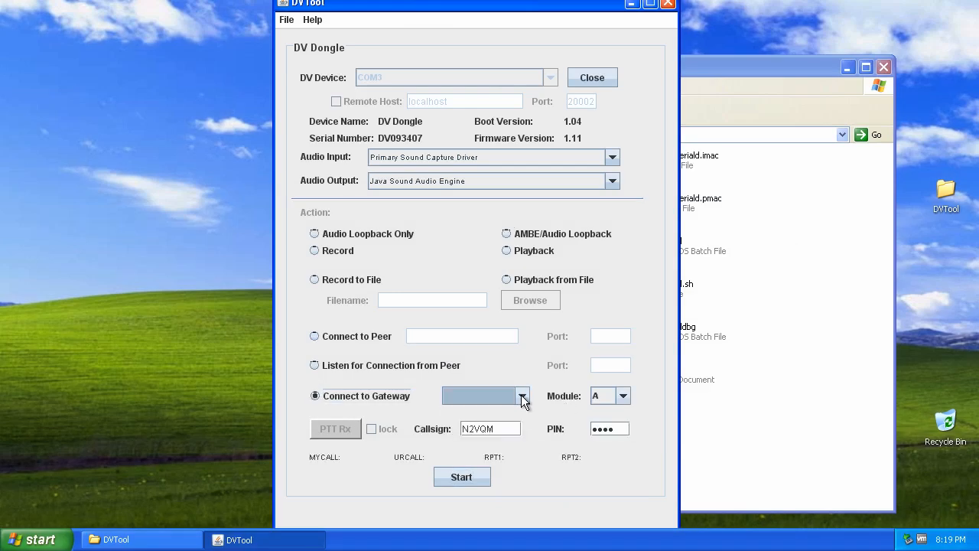
pyautogui.click(522, 395)
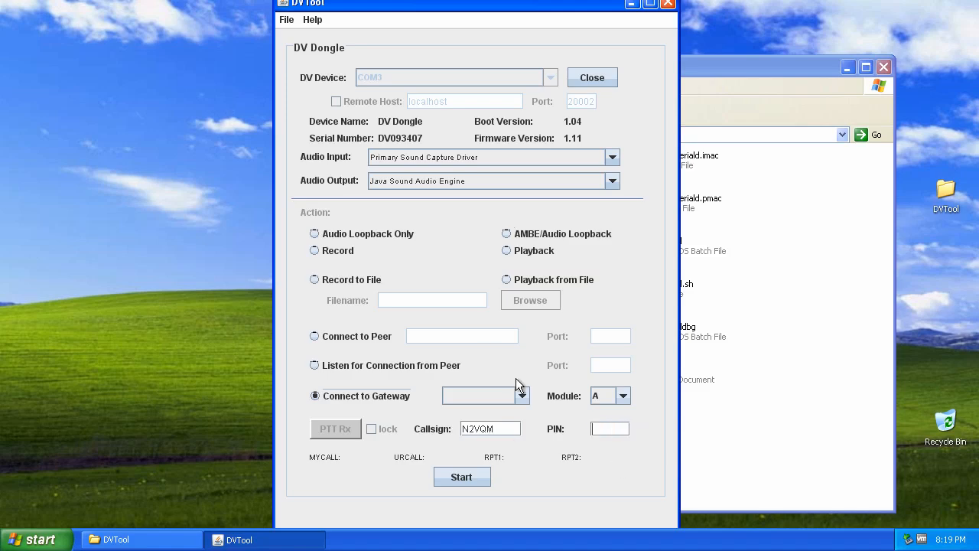
pyautogui.click(521, 396)
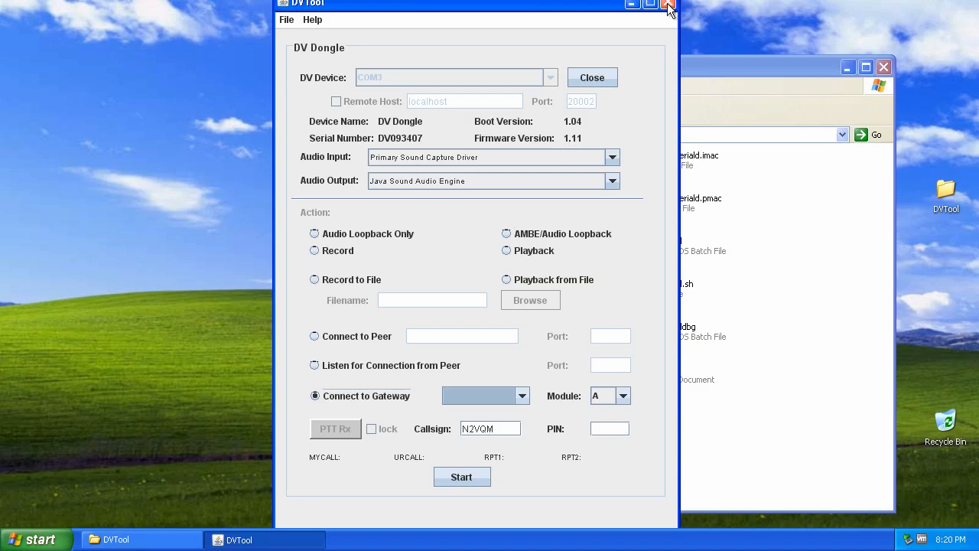
pyautogui.click(668, 4)
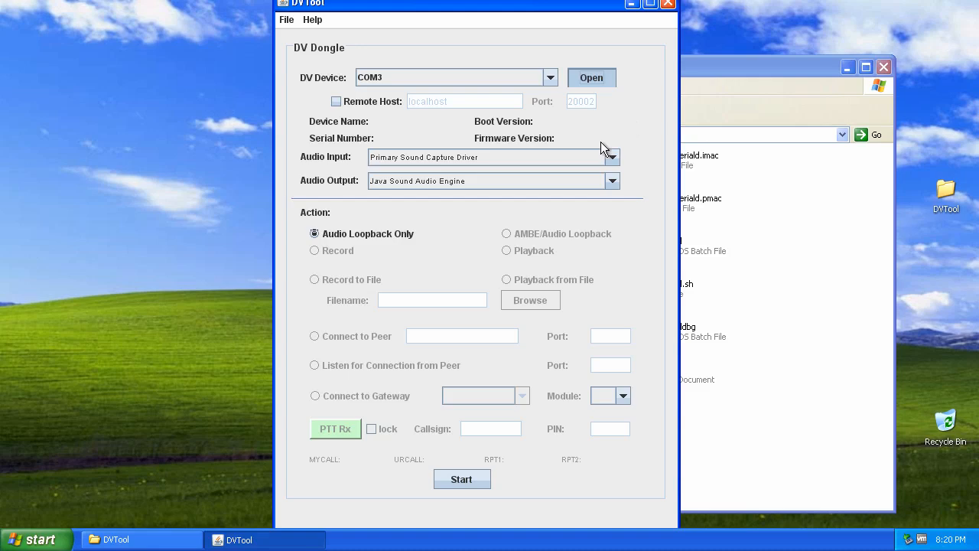
# - Open the COM3 dongle, start a REF001 module C gateway session, then stop it
pyautogui.click(592, 77)
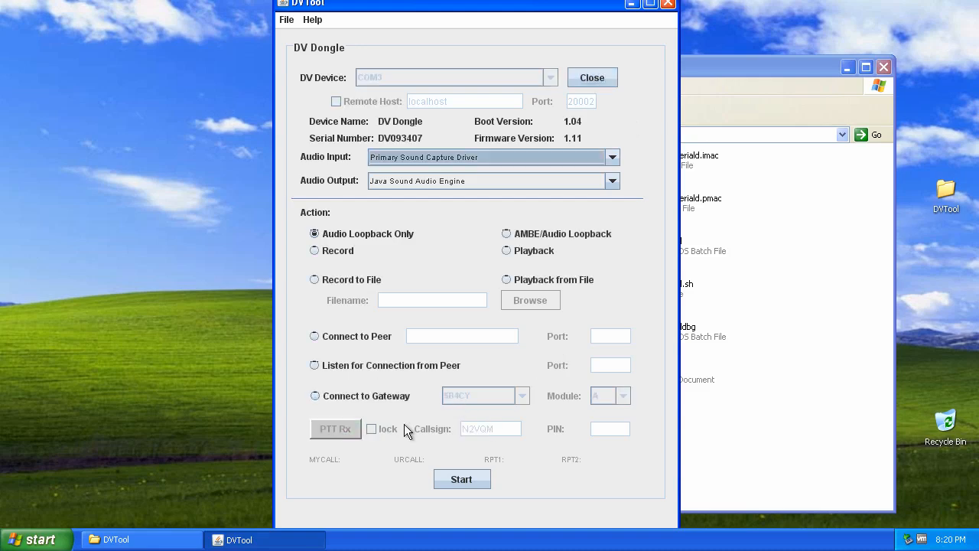
pyautogui.click(315, 395)
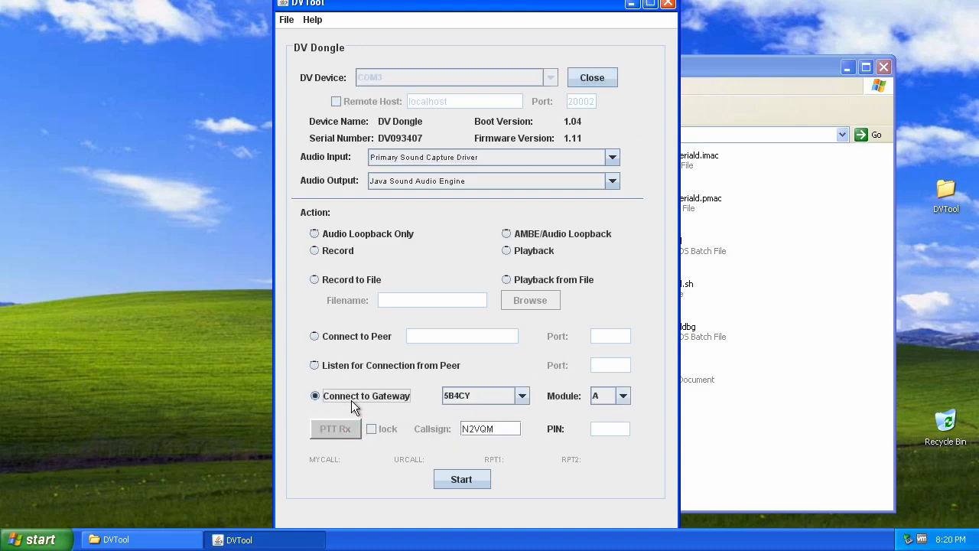
pyautogui.moveTo(520, 406)
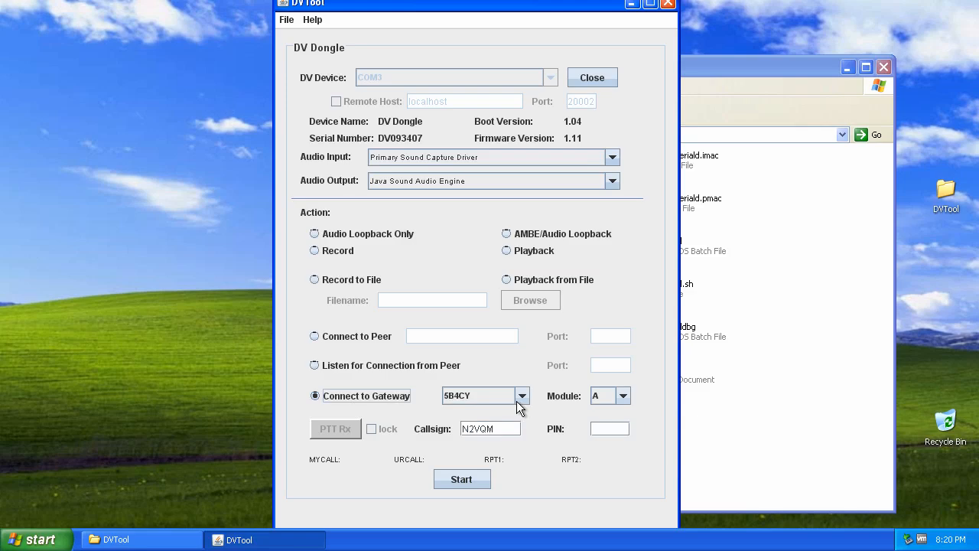
pyautogui.click(462, 479)
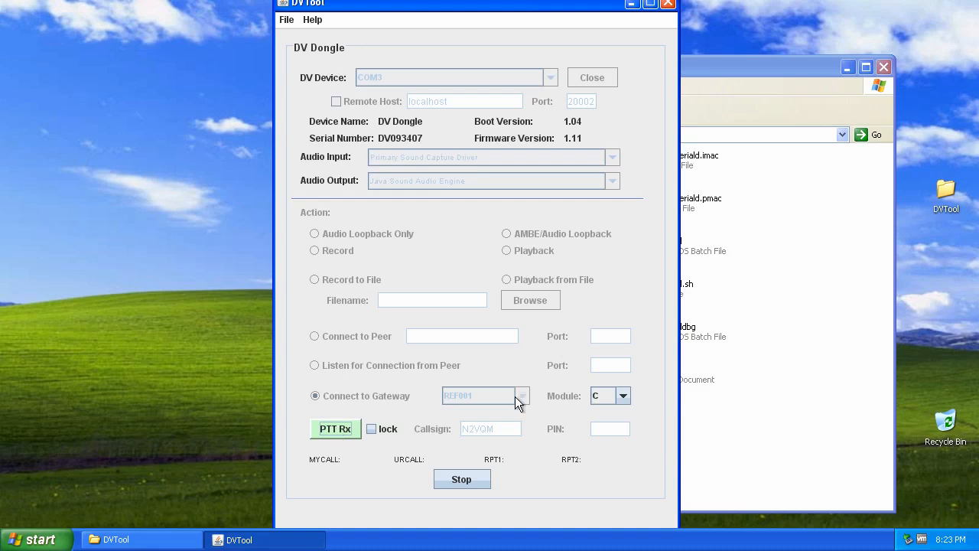
pyautogui.click(335, 428)
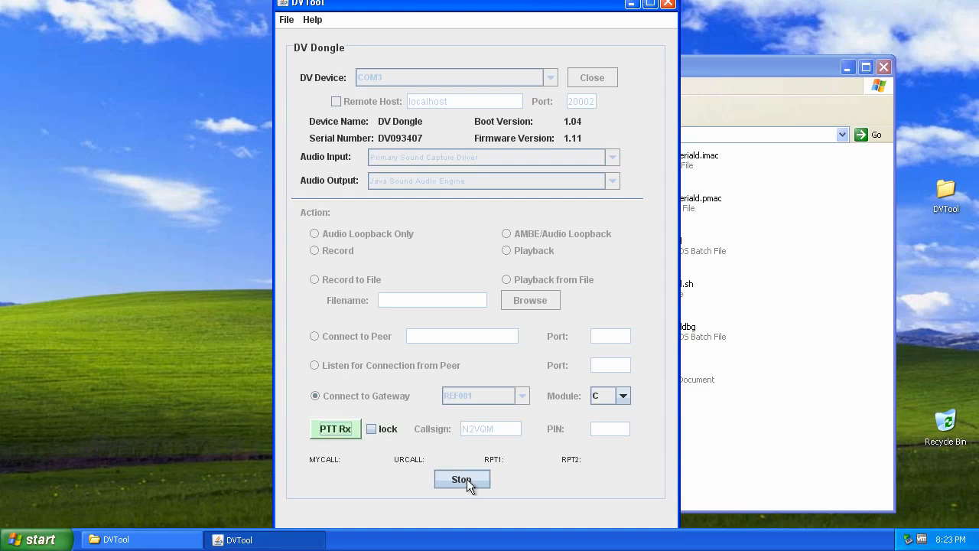
pyautogui.click(462, 479)
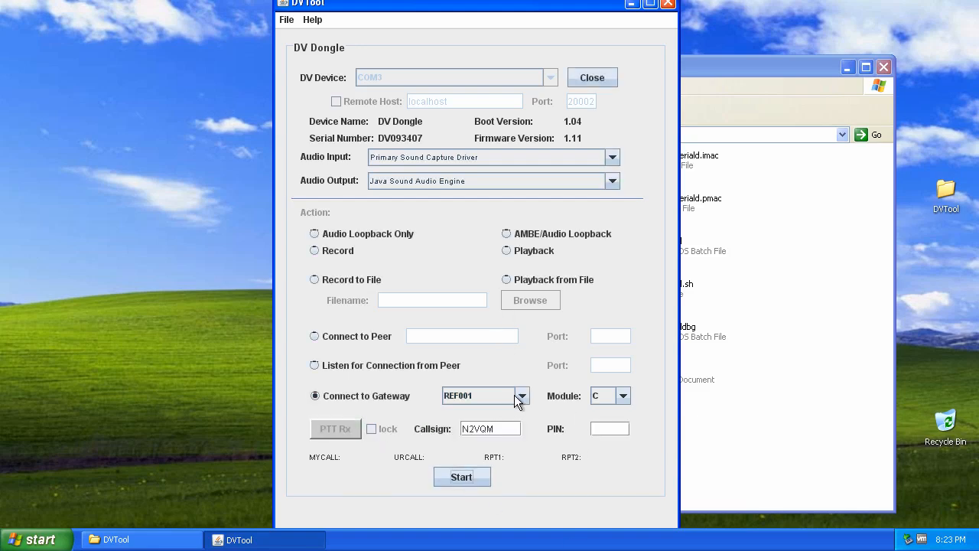
# - Connect to gateway REF025, then transmit once with PTT and stop
pyautogui.click(523, 396)
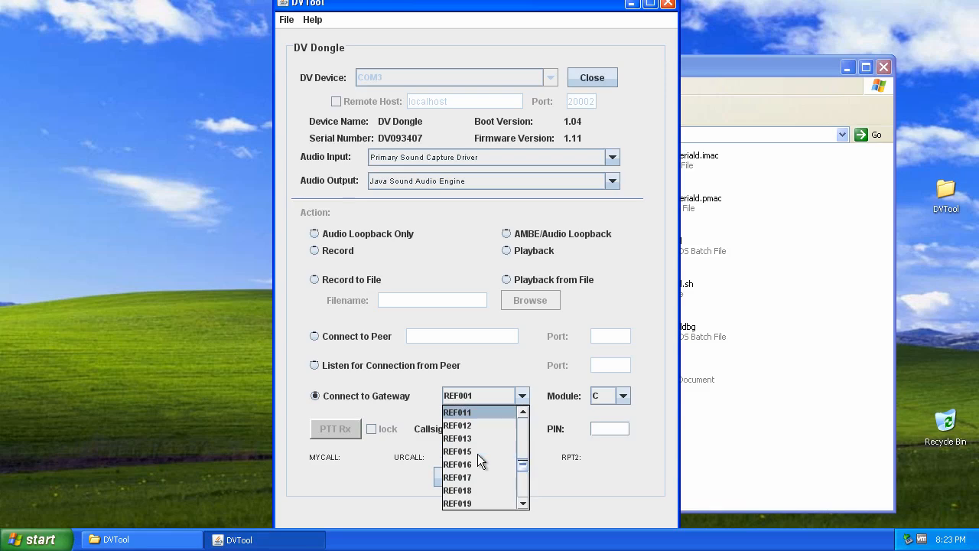
pyautogui.scroll(-3)
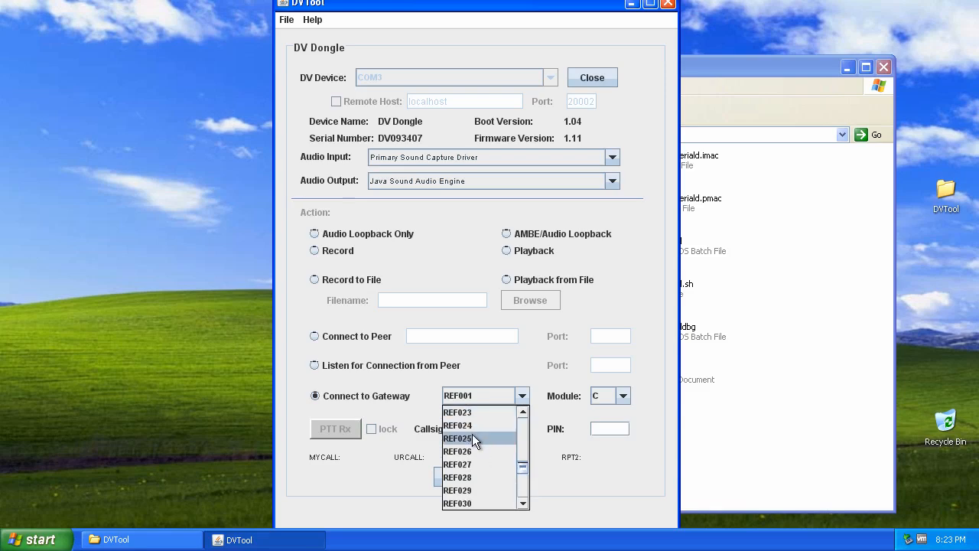
pyautogui.click(467, 438)
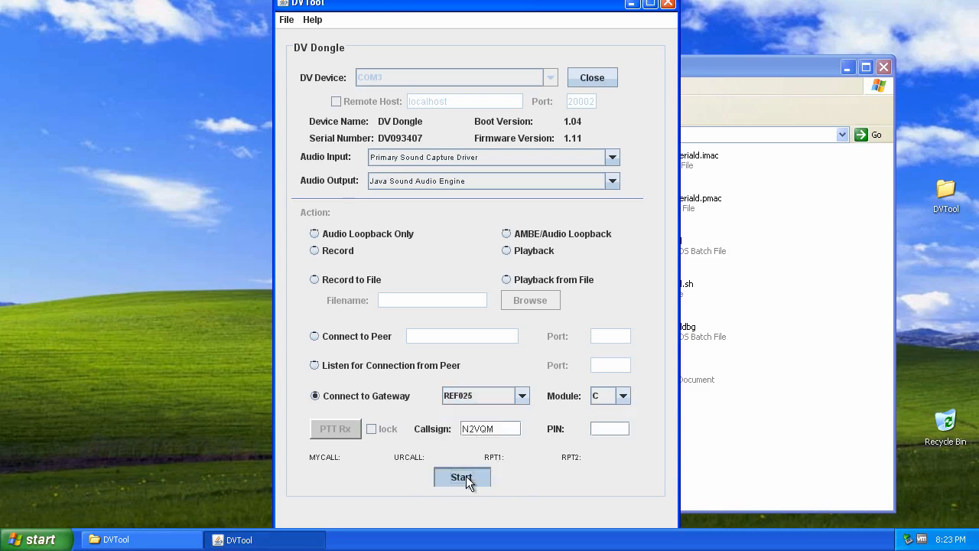
pyautogui.click(462, 476)
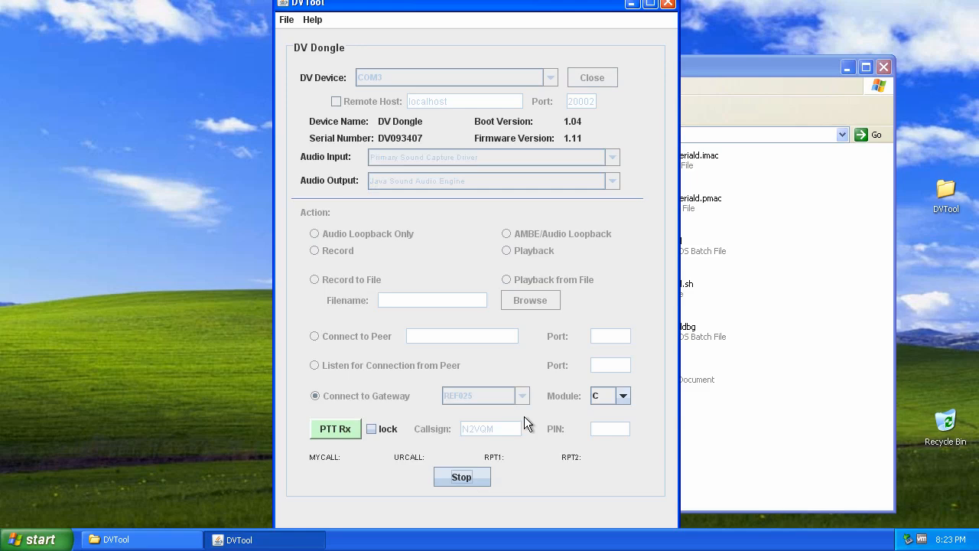
pyautogui.moveTo(589, 467)
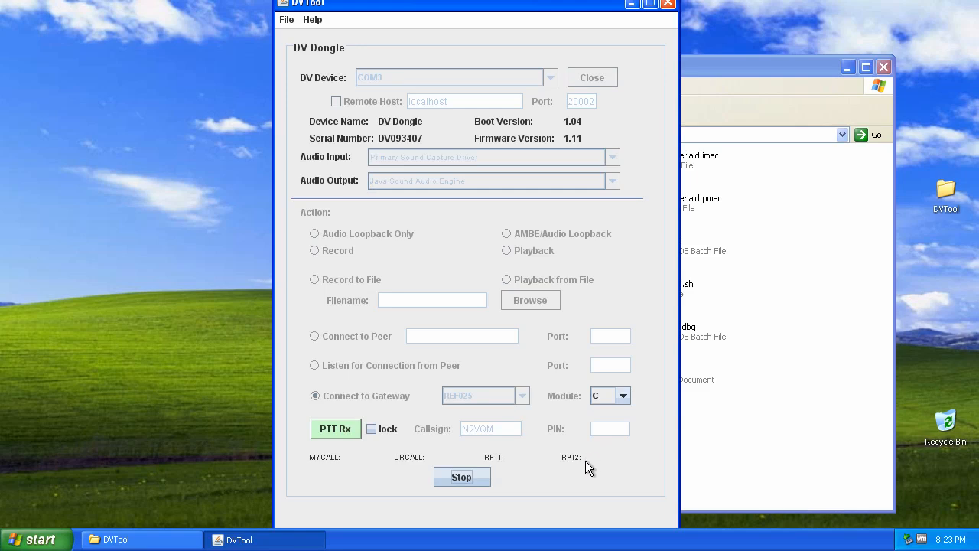
pyautogui.moveTo(573, 471)
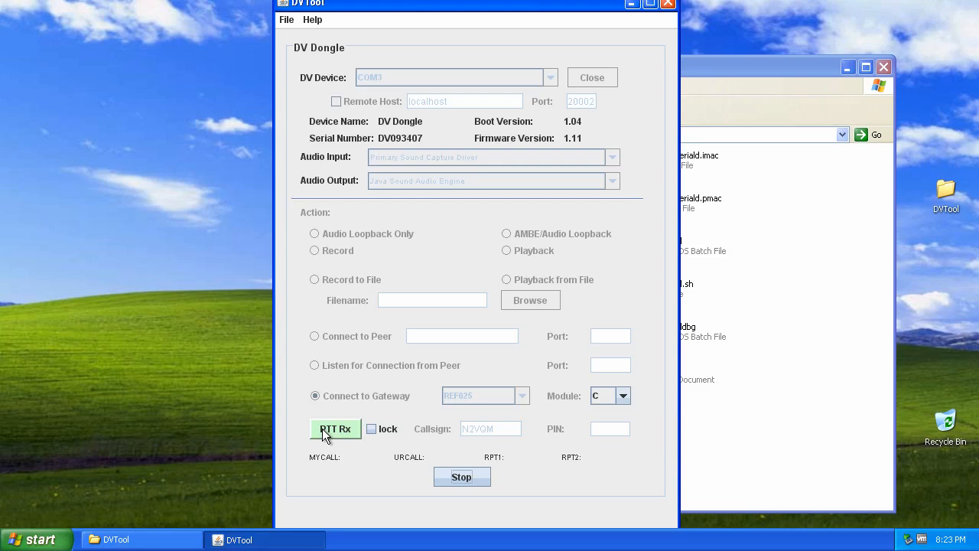
pyautogui.click(335, 429)
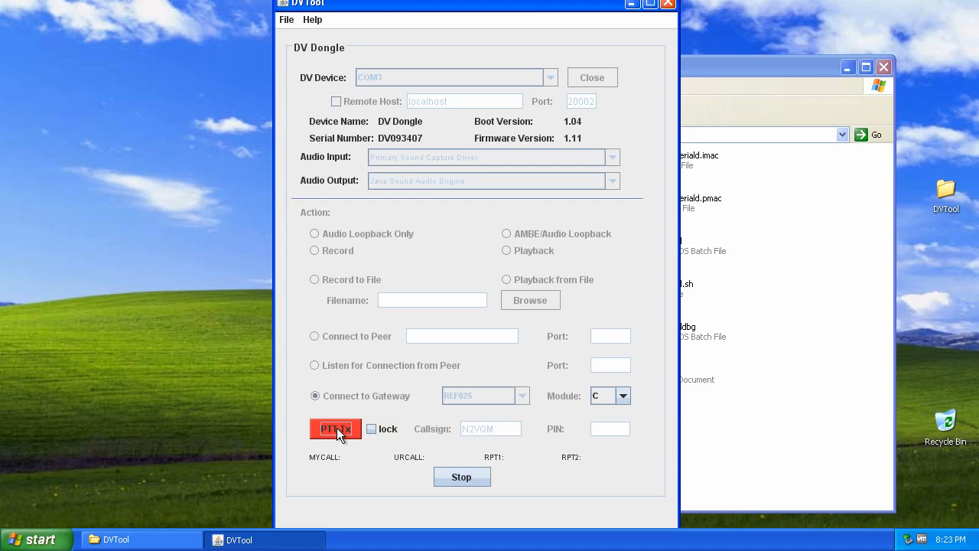
pyautogui.click(335, 428)
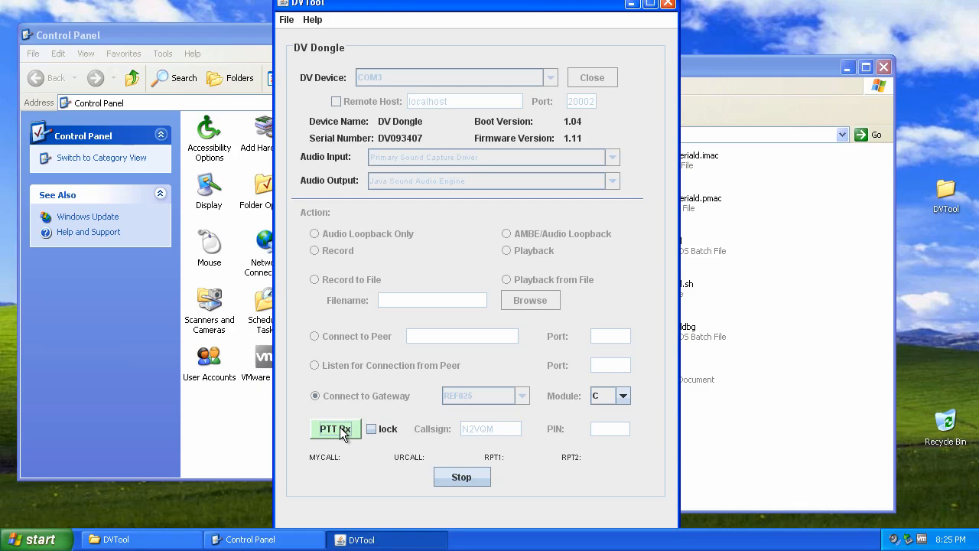
pyautogui.click(335, 429)
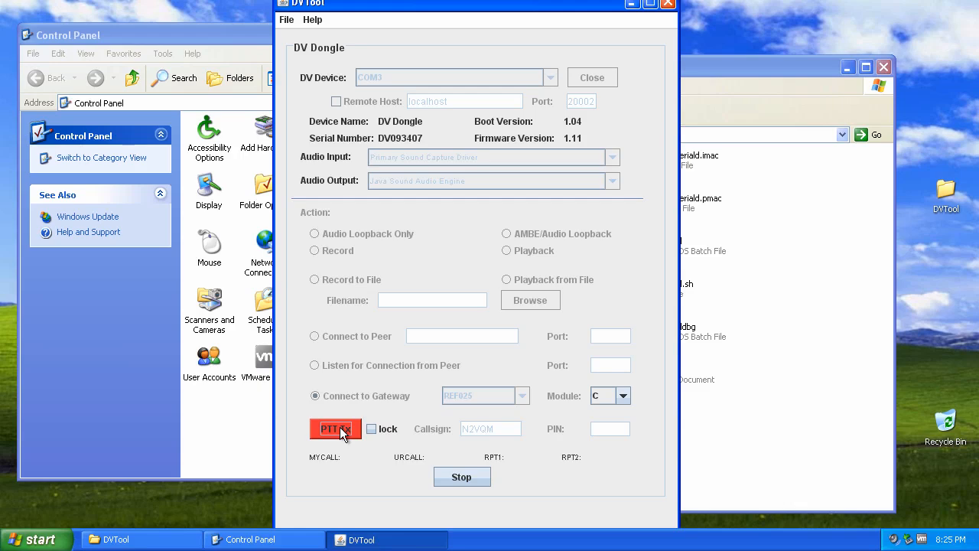
pyautogui.click(335, 428)
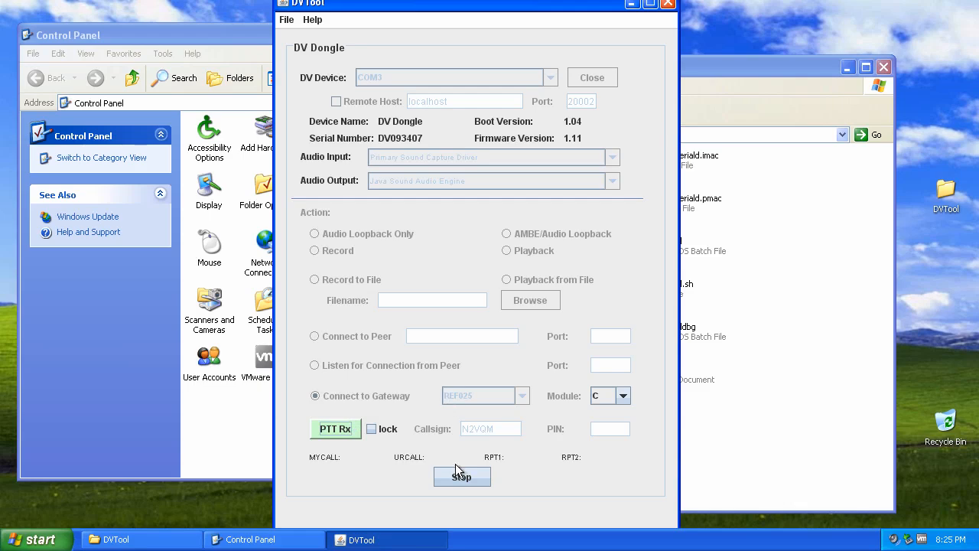
pyautogui.moveTo(423, 465)
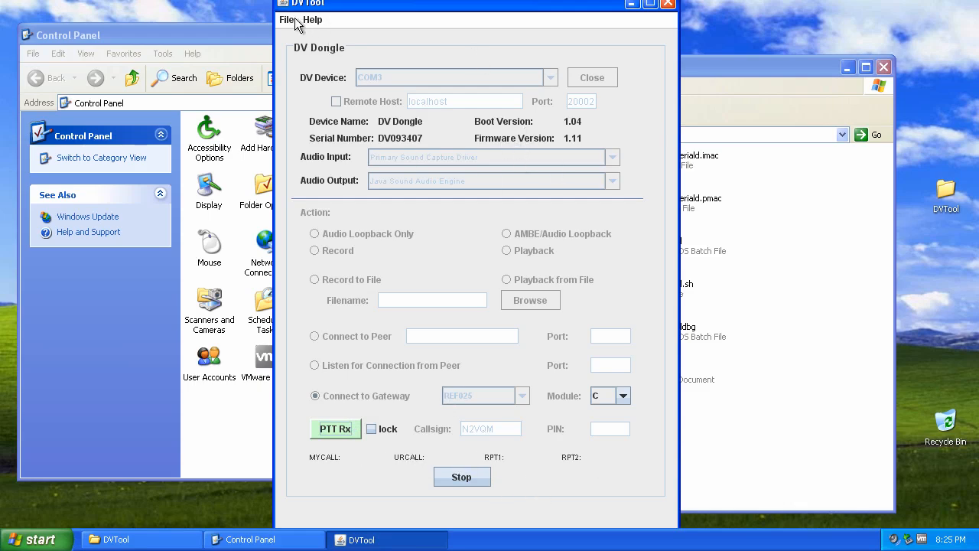
pyautogui.click(312, 20)
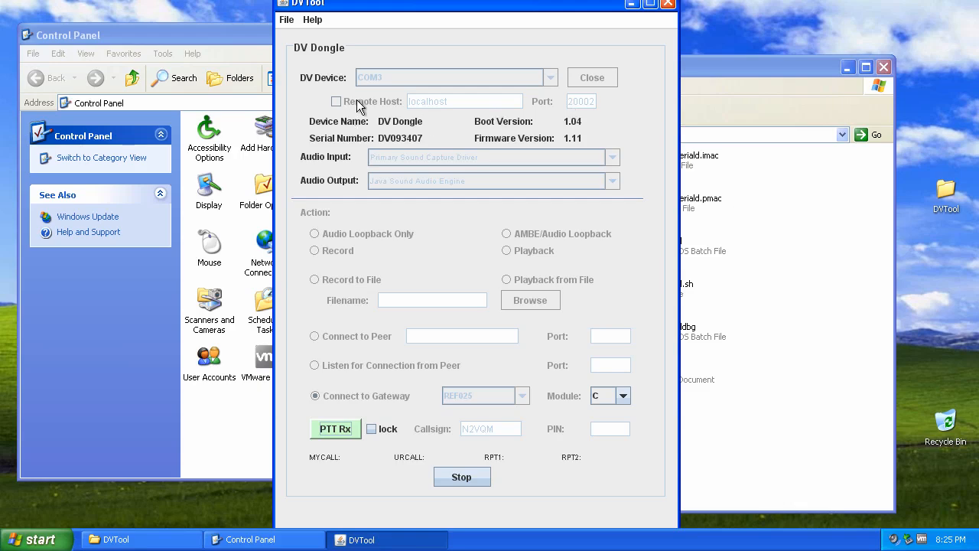
pyautogui.moveTo(451, 102)
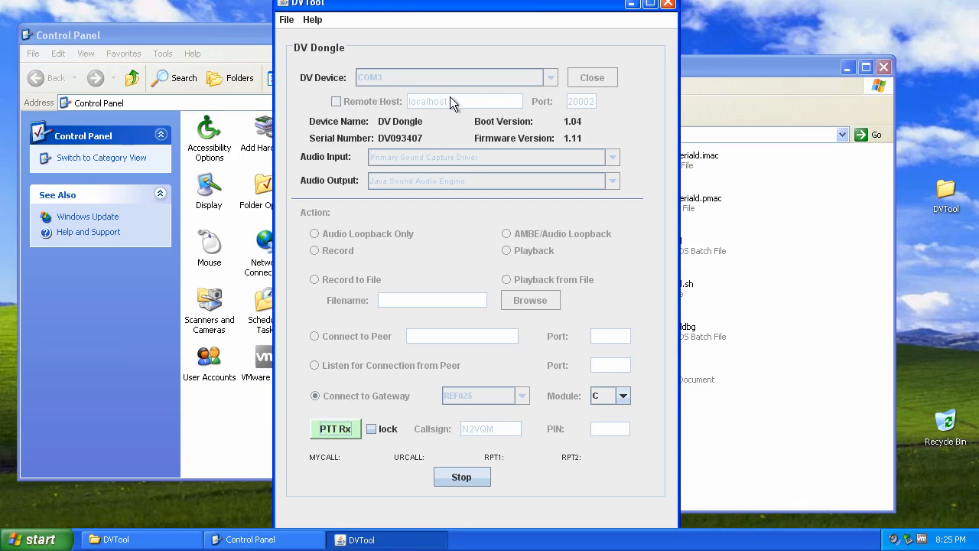
pyautogui.moveTo(610, 342)
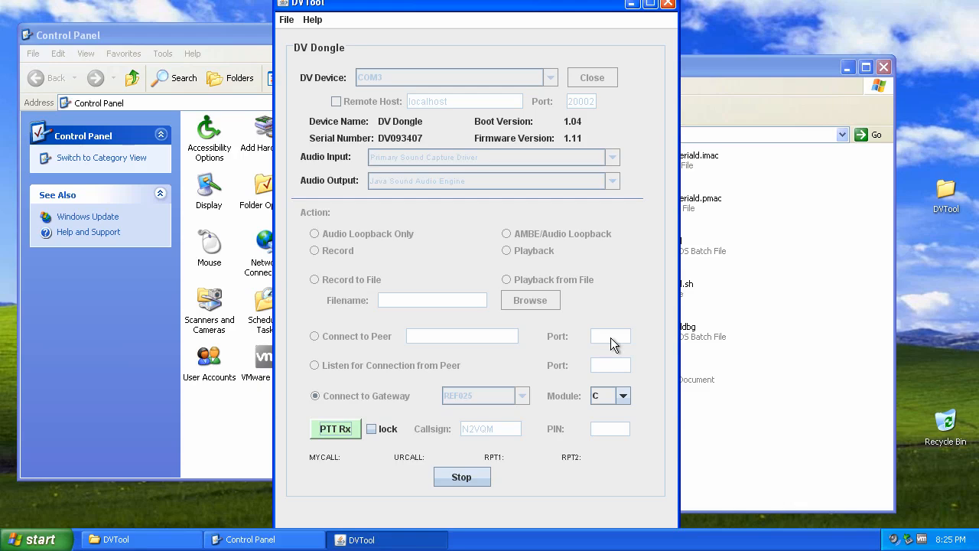
pyautogui.moveTo(546, 396)
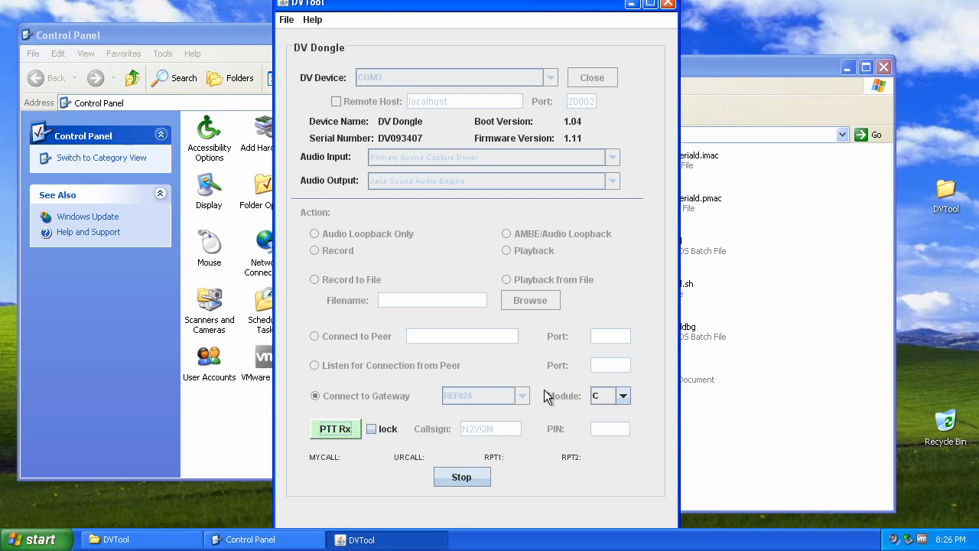